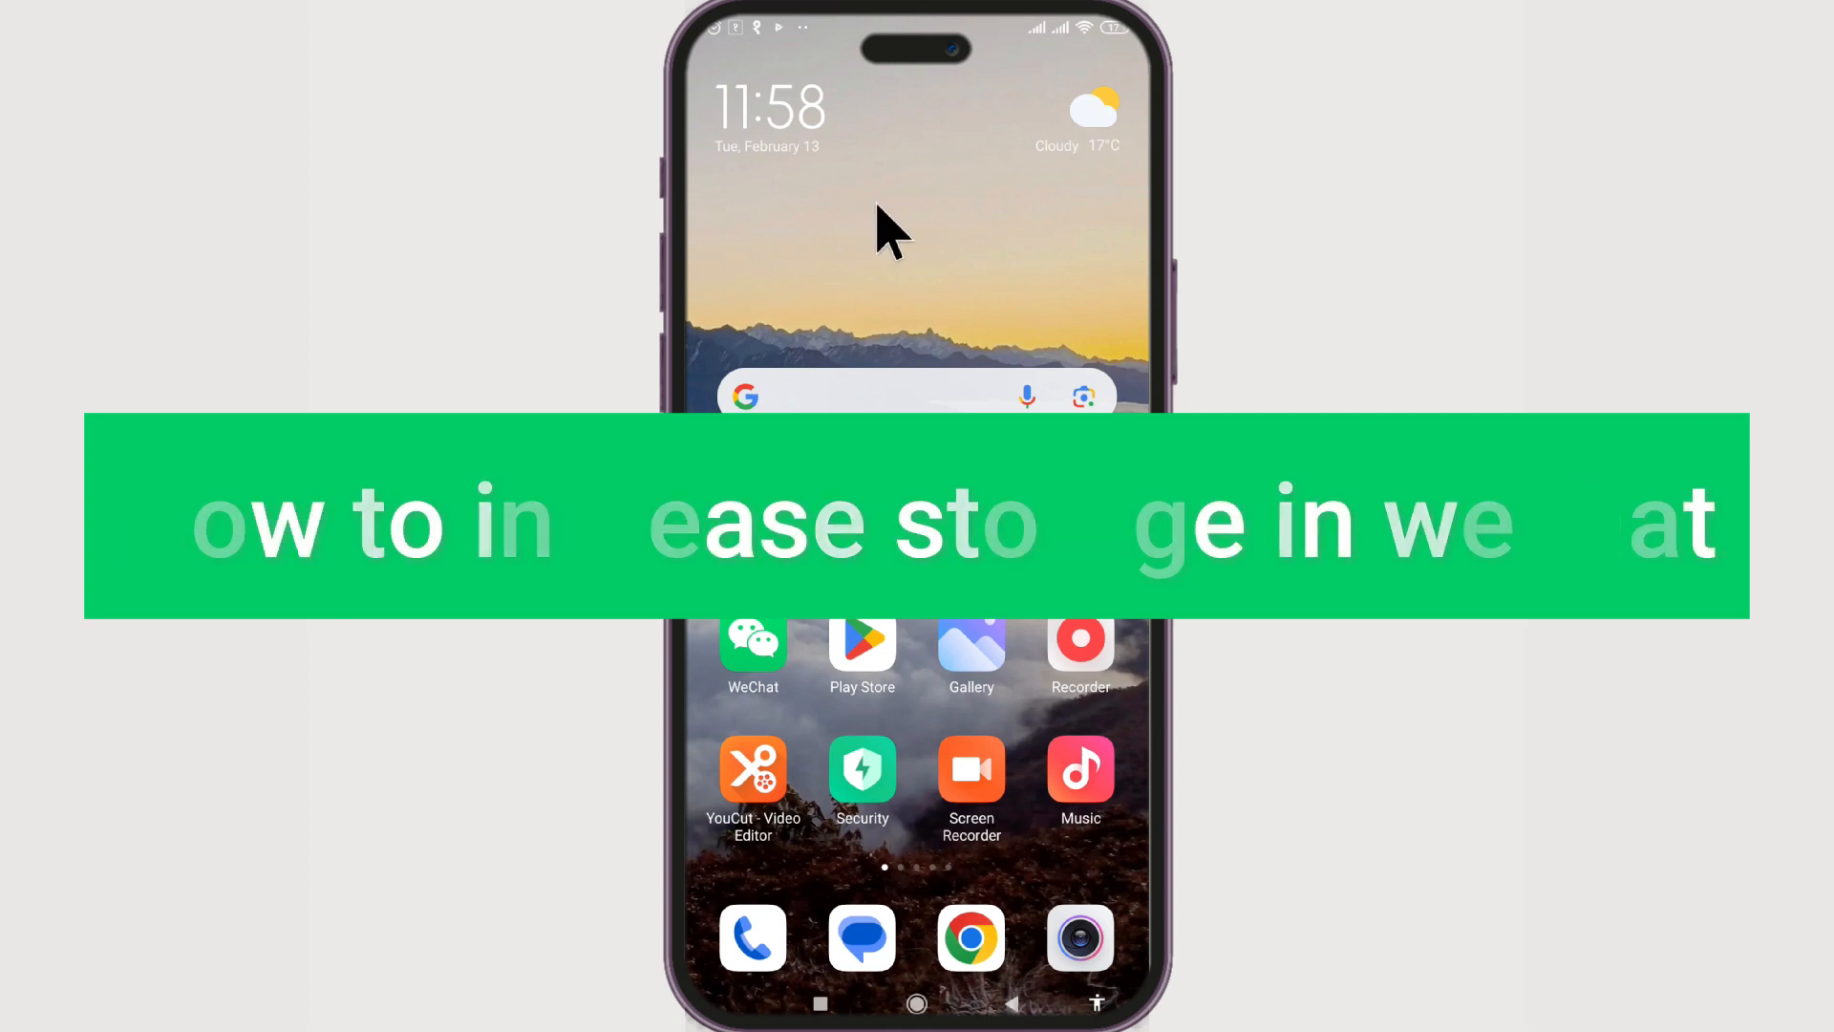
Step: Launch WeChat and reach the General settings page listing Storage
click(753, 648)
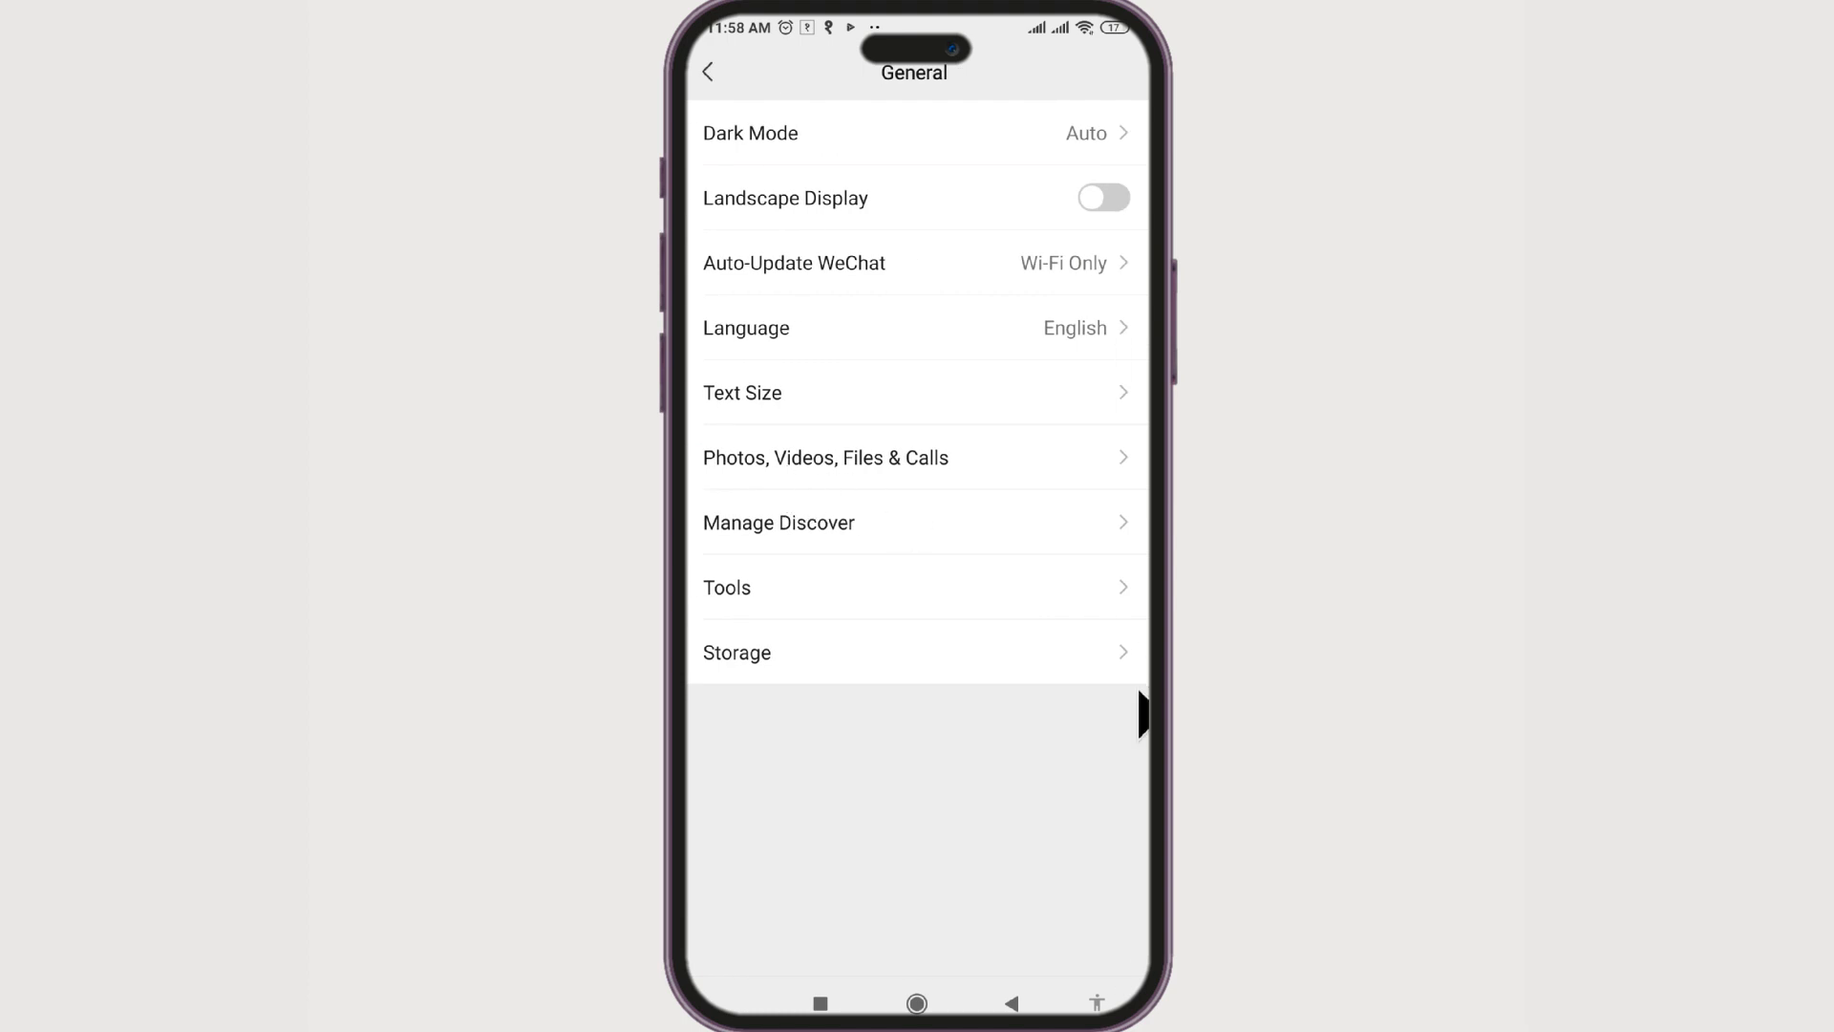
Step: Review Storage usage and select all chats in the chat-history storage list
click(737, 652)
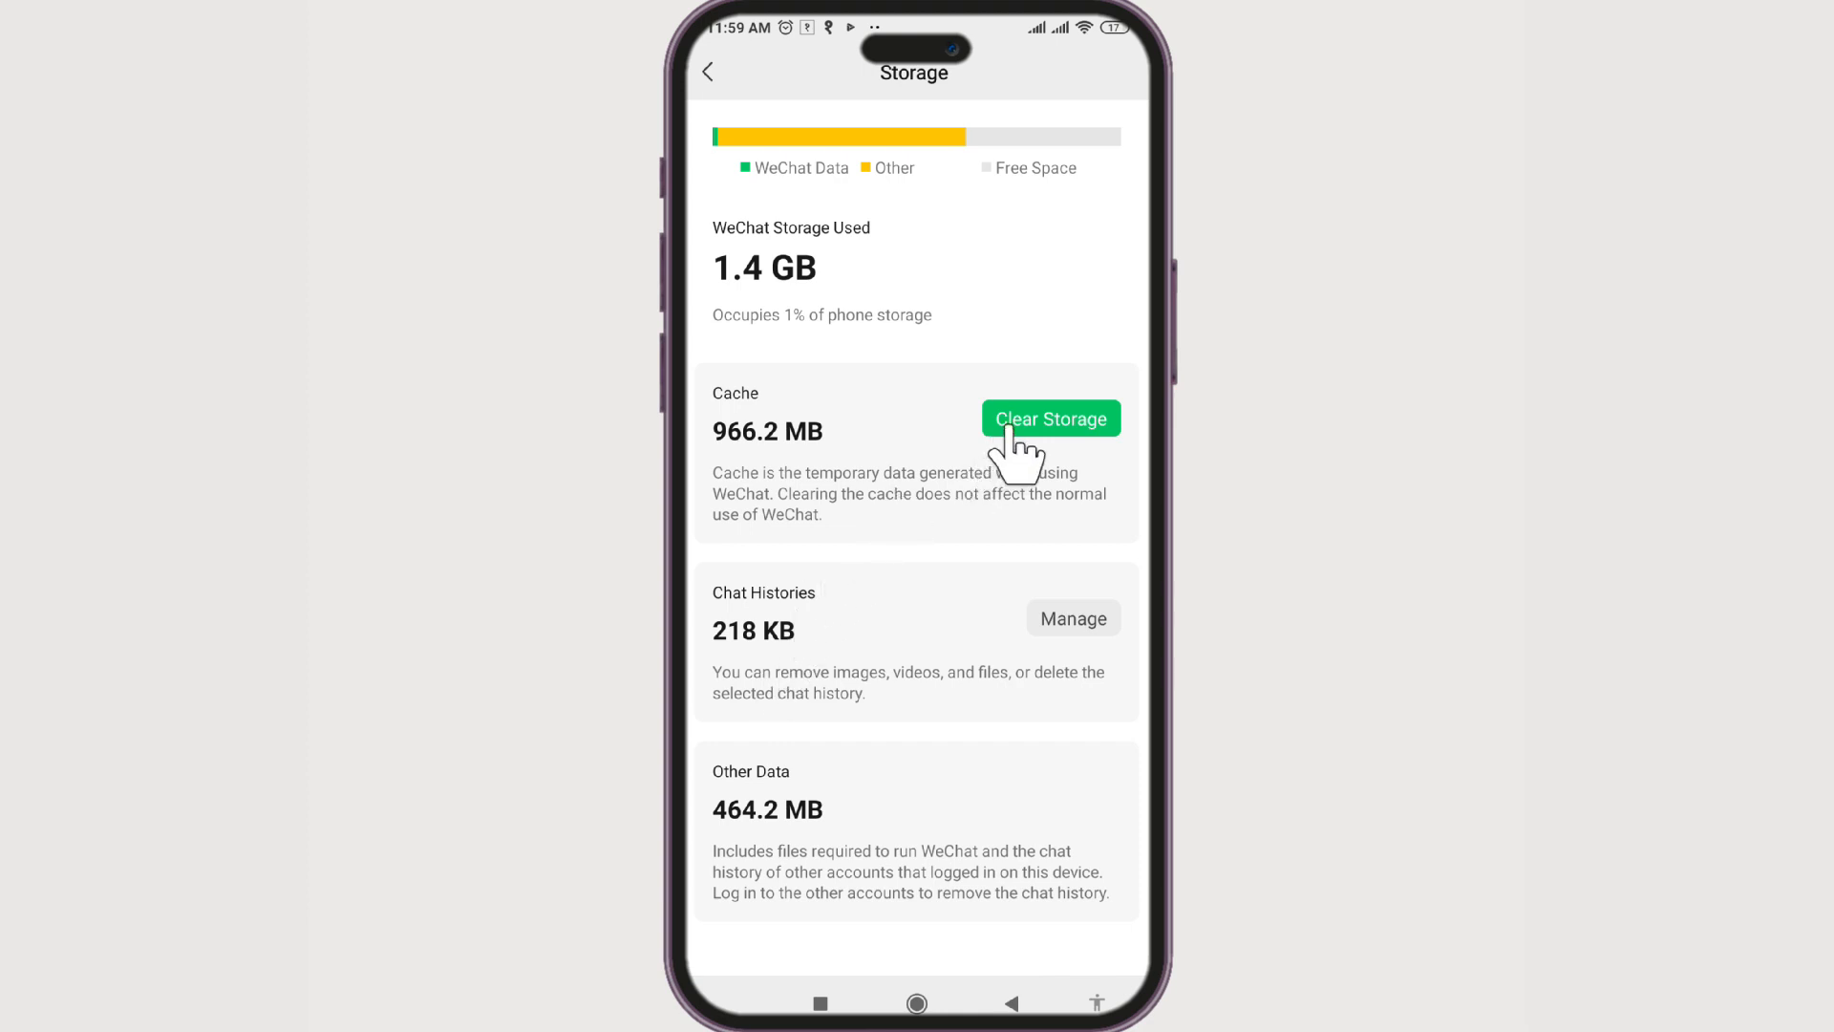
click(1072, 618)
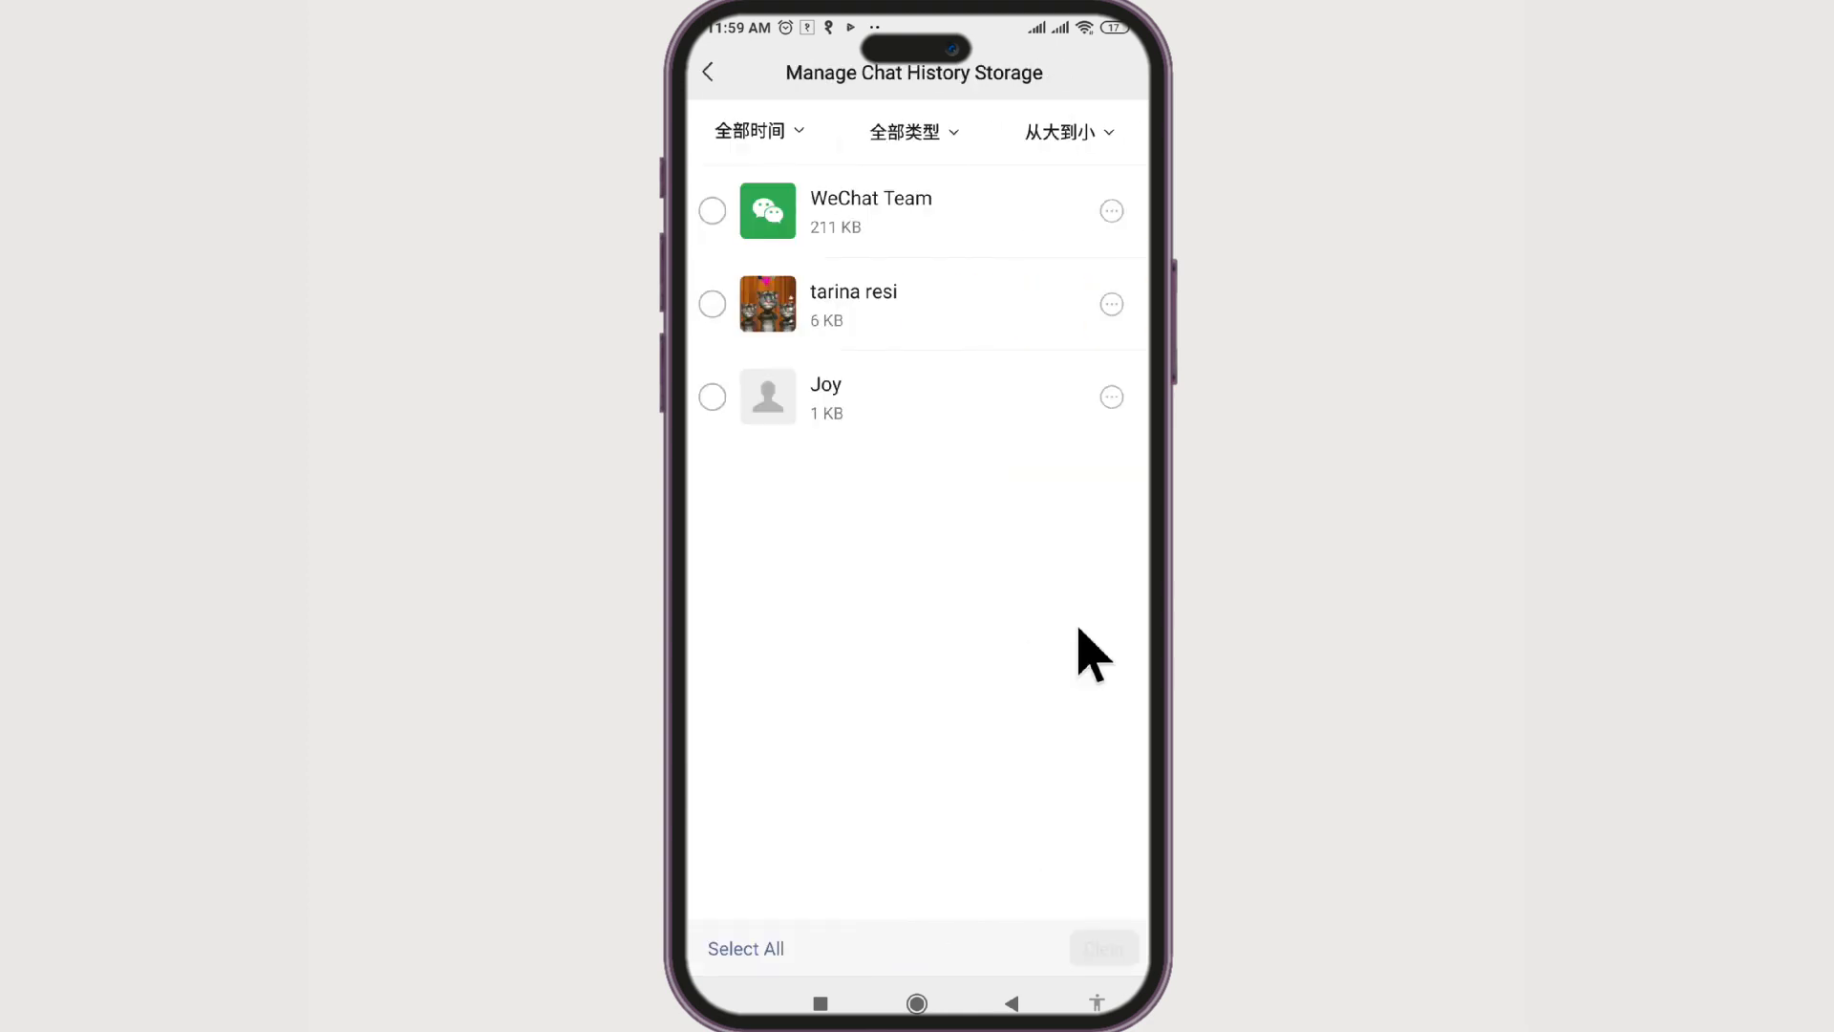
click(745, 948)
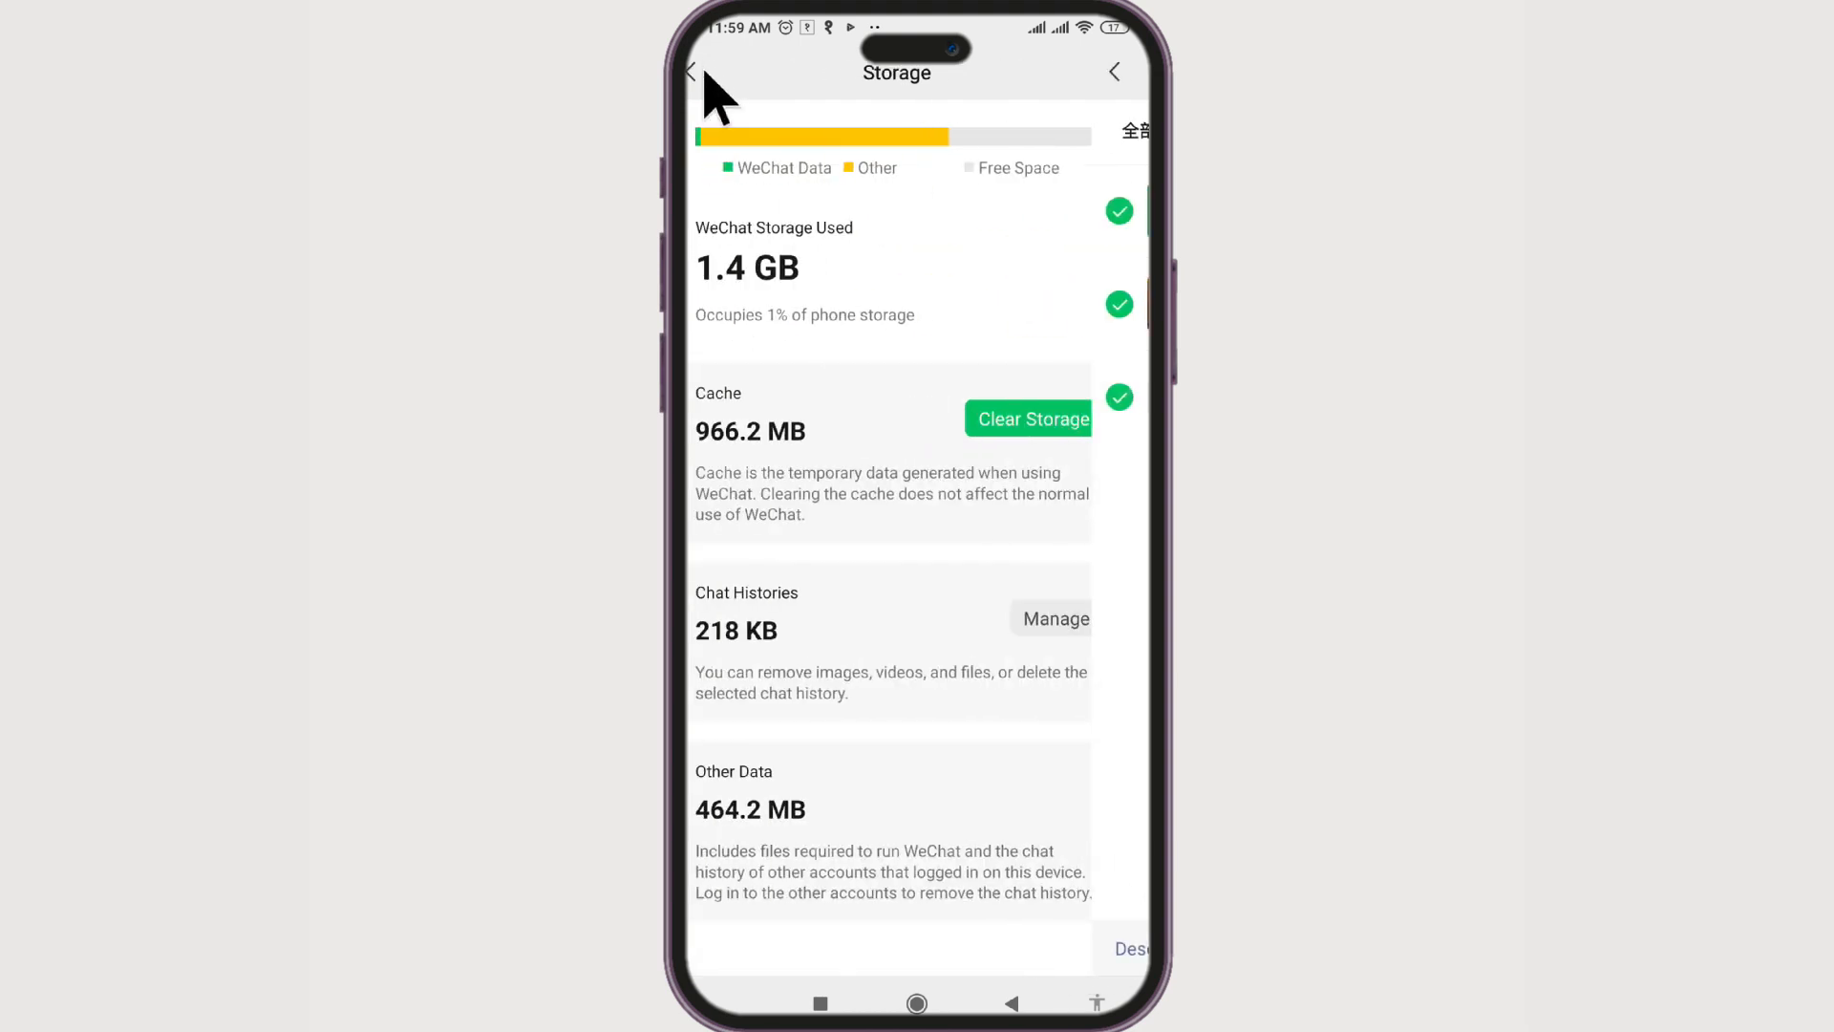
Step: Back out of Settings to the Me tab and switch to the Chats list
click(691, 71)
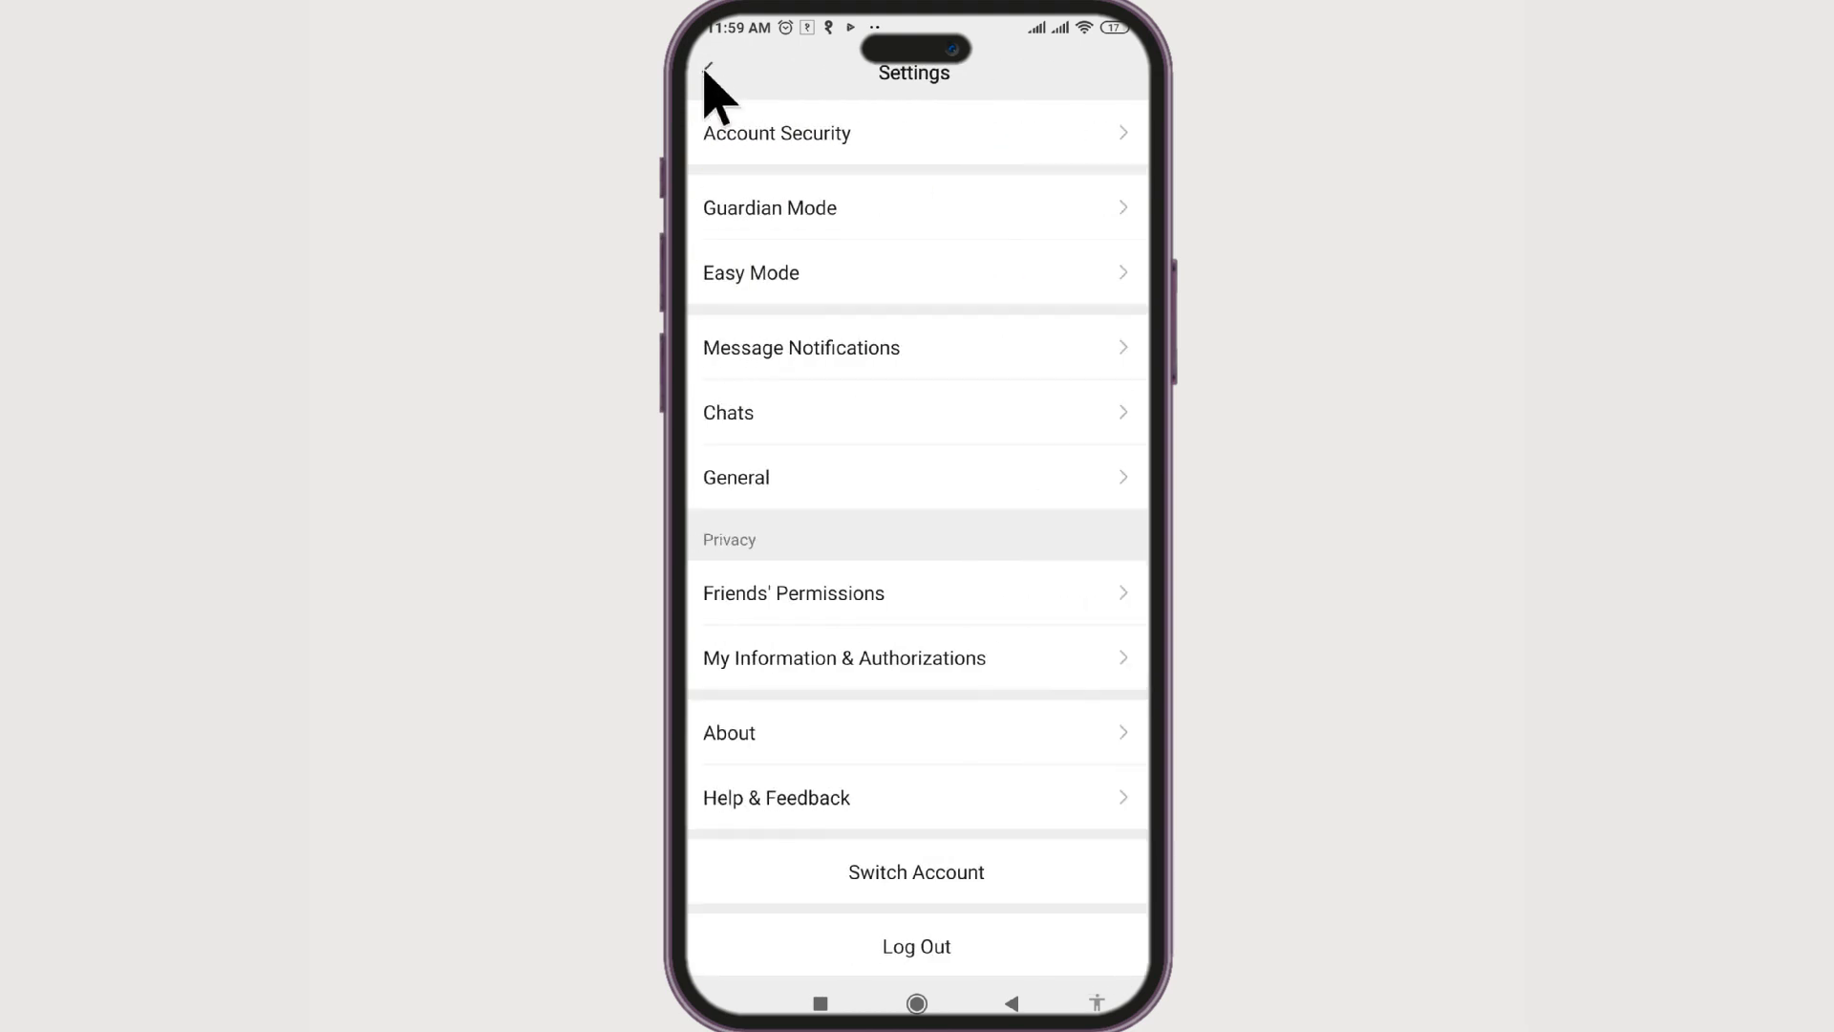
click(707, 72)
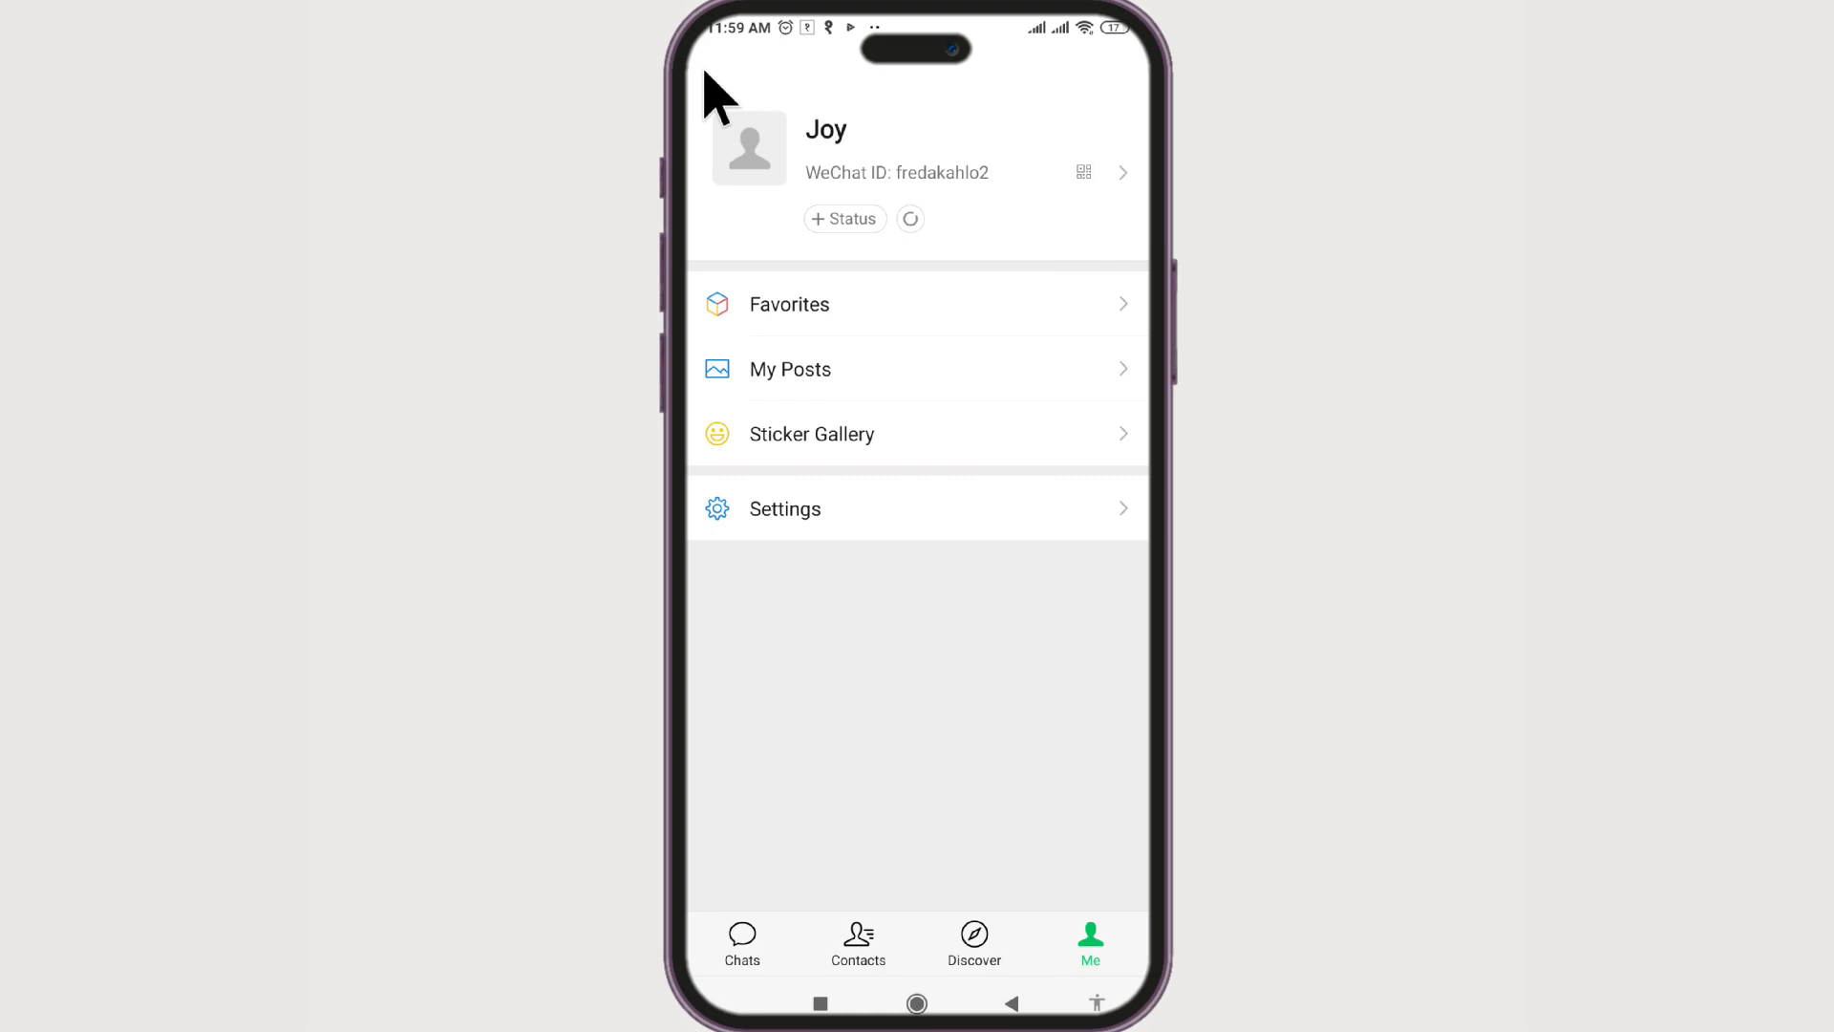
click(741, 942)
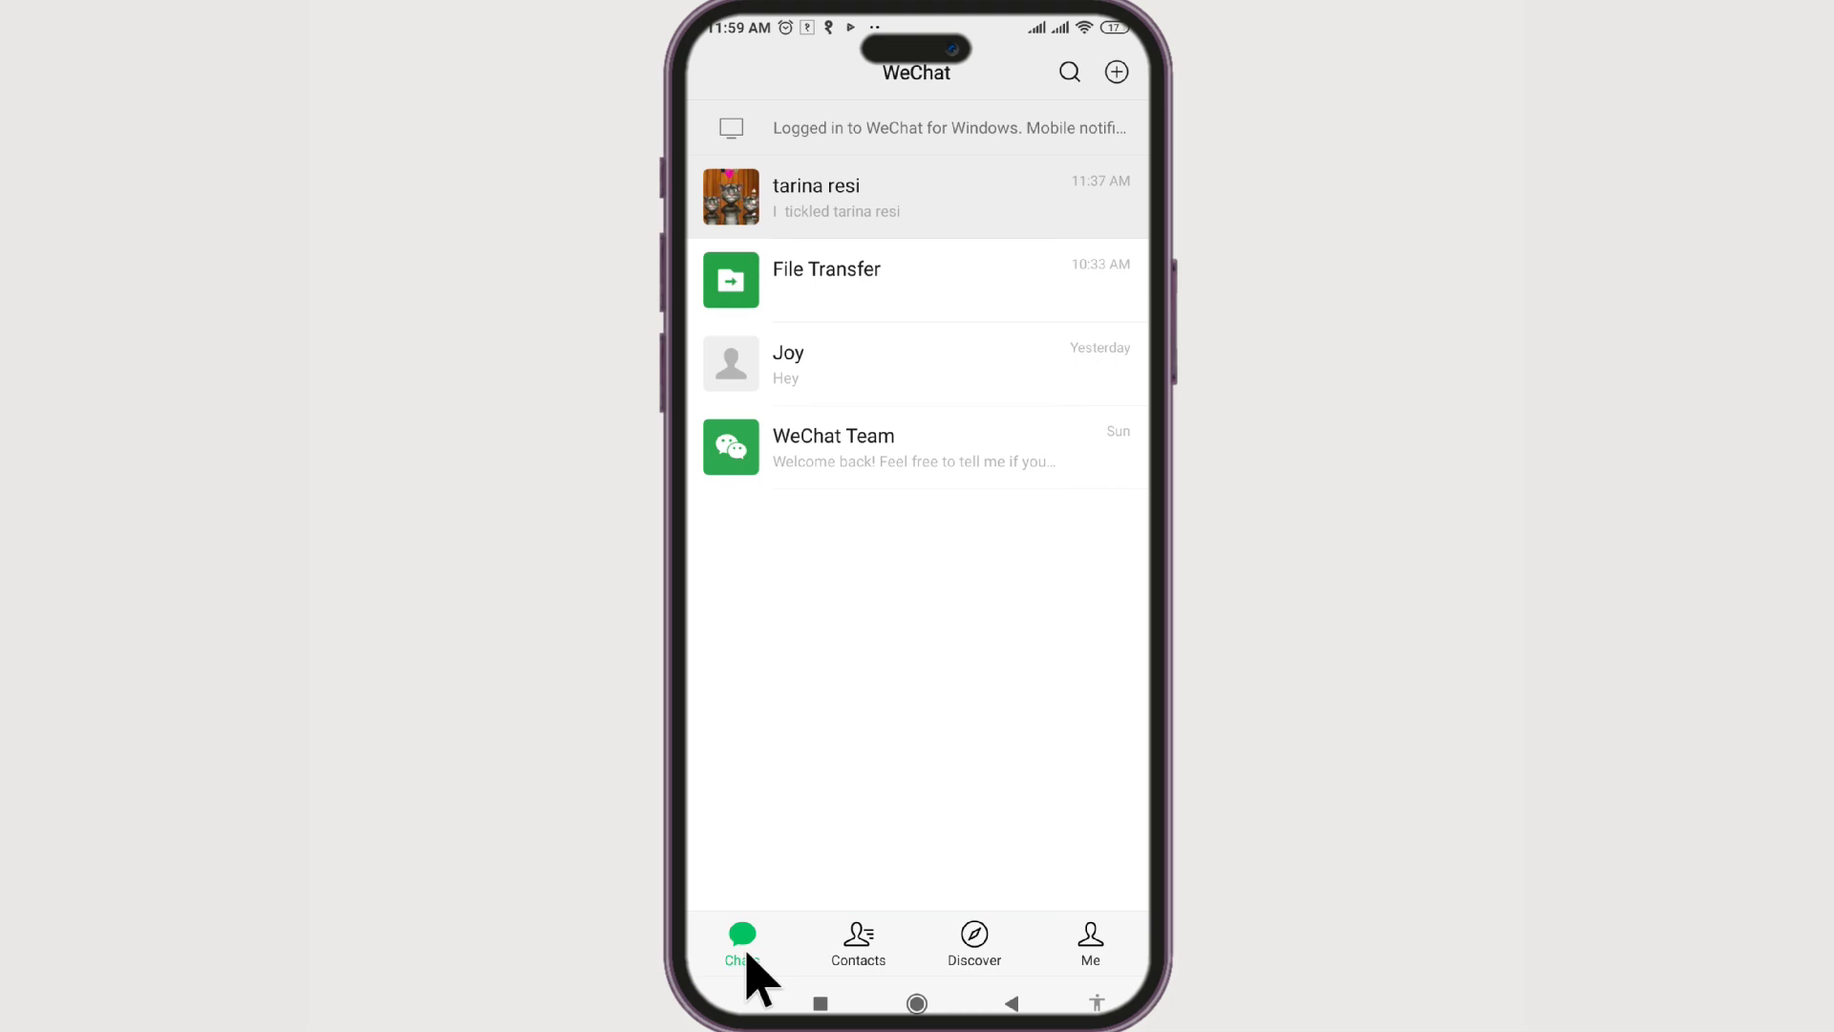
mouse_move(845, 627)
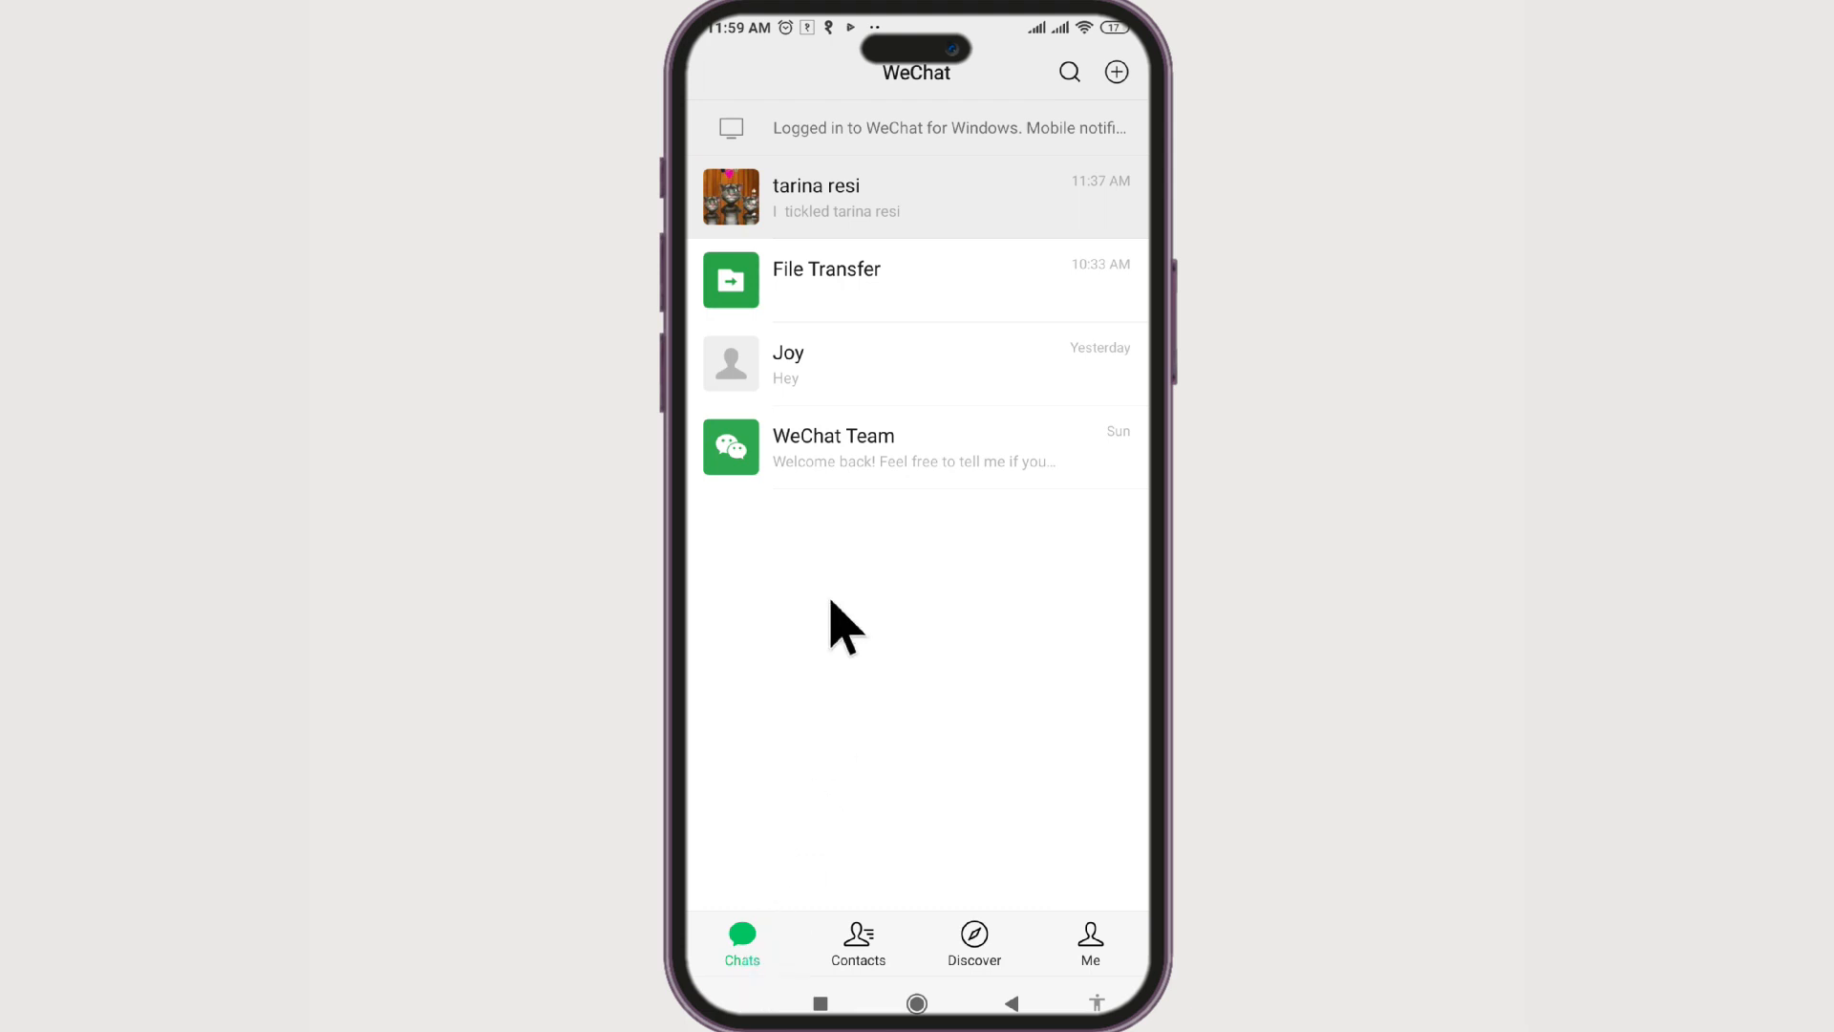
click(816, 197)
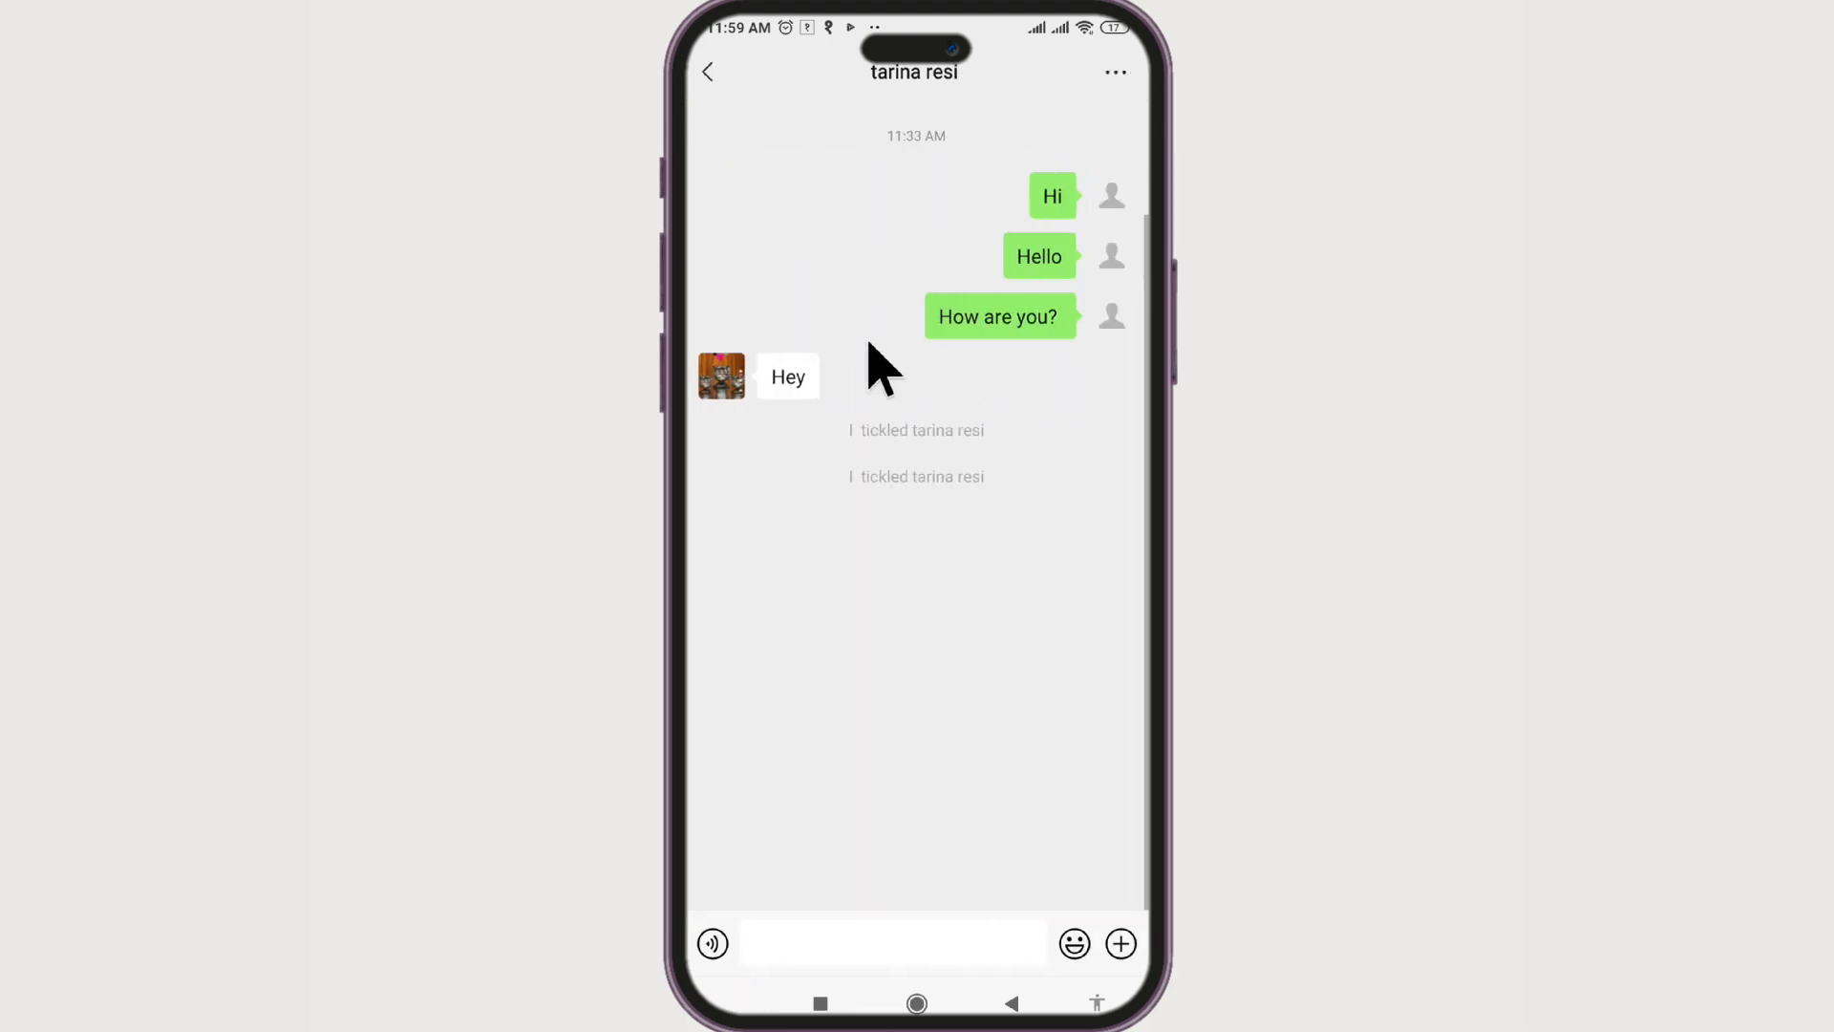
mouse_move(1051, 210)
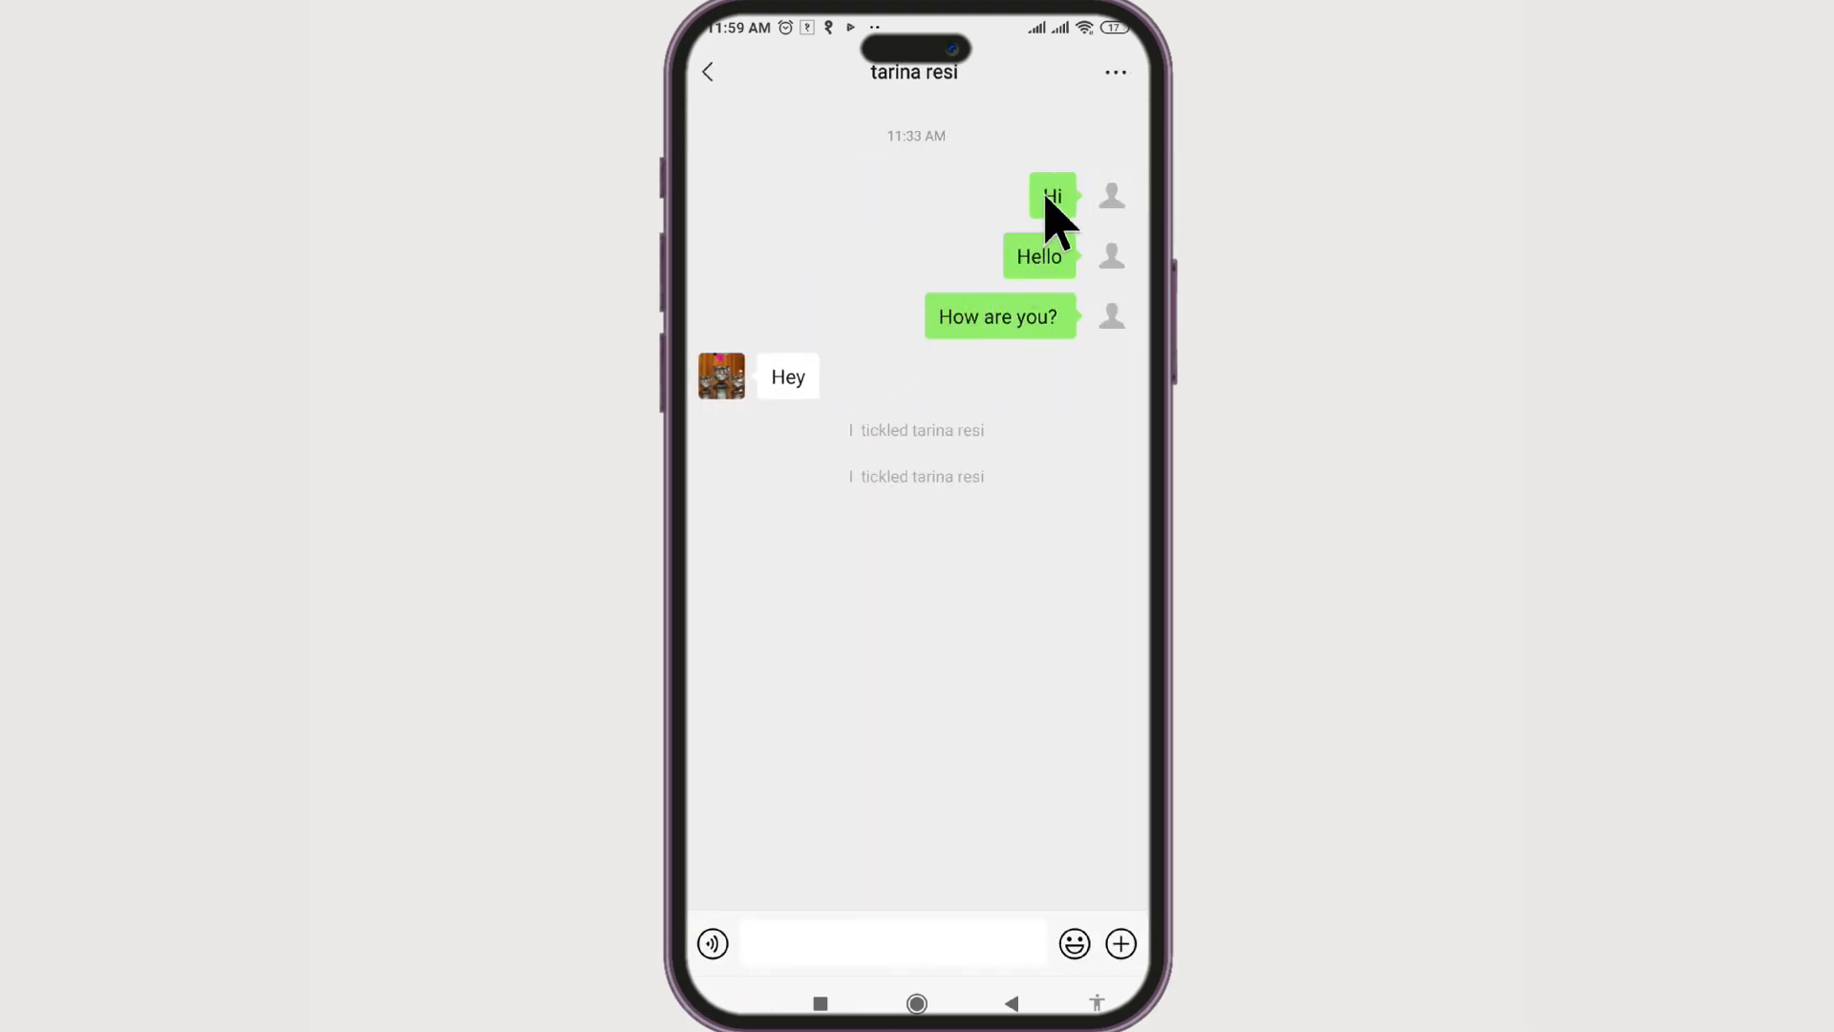
click(1049, 195)
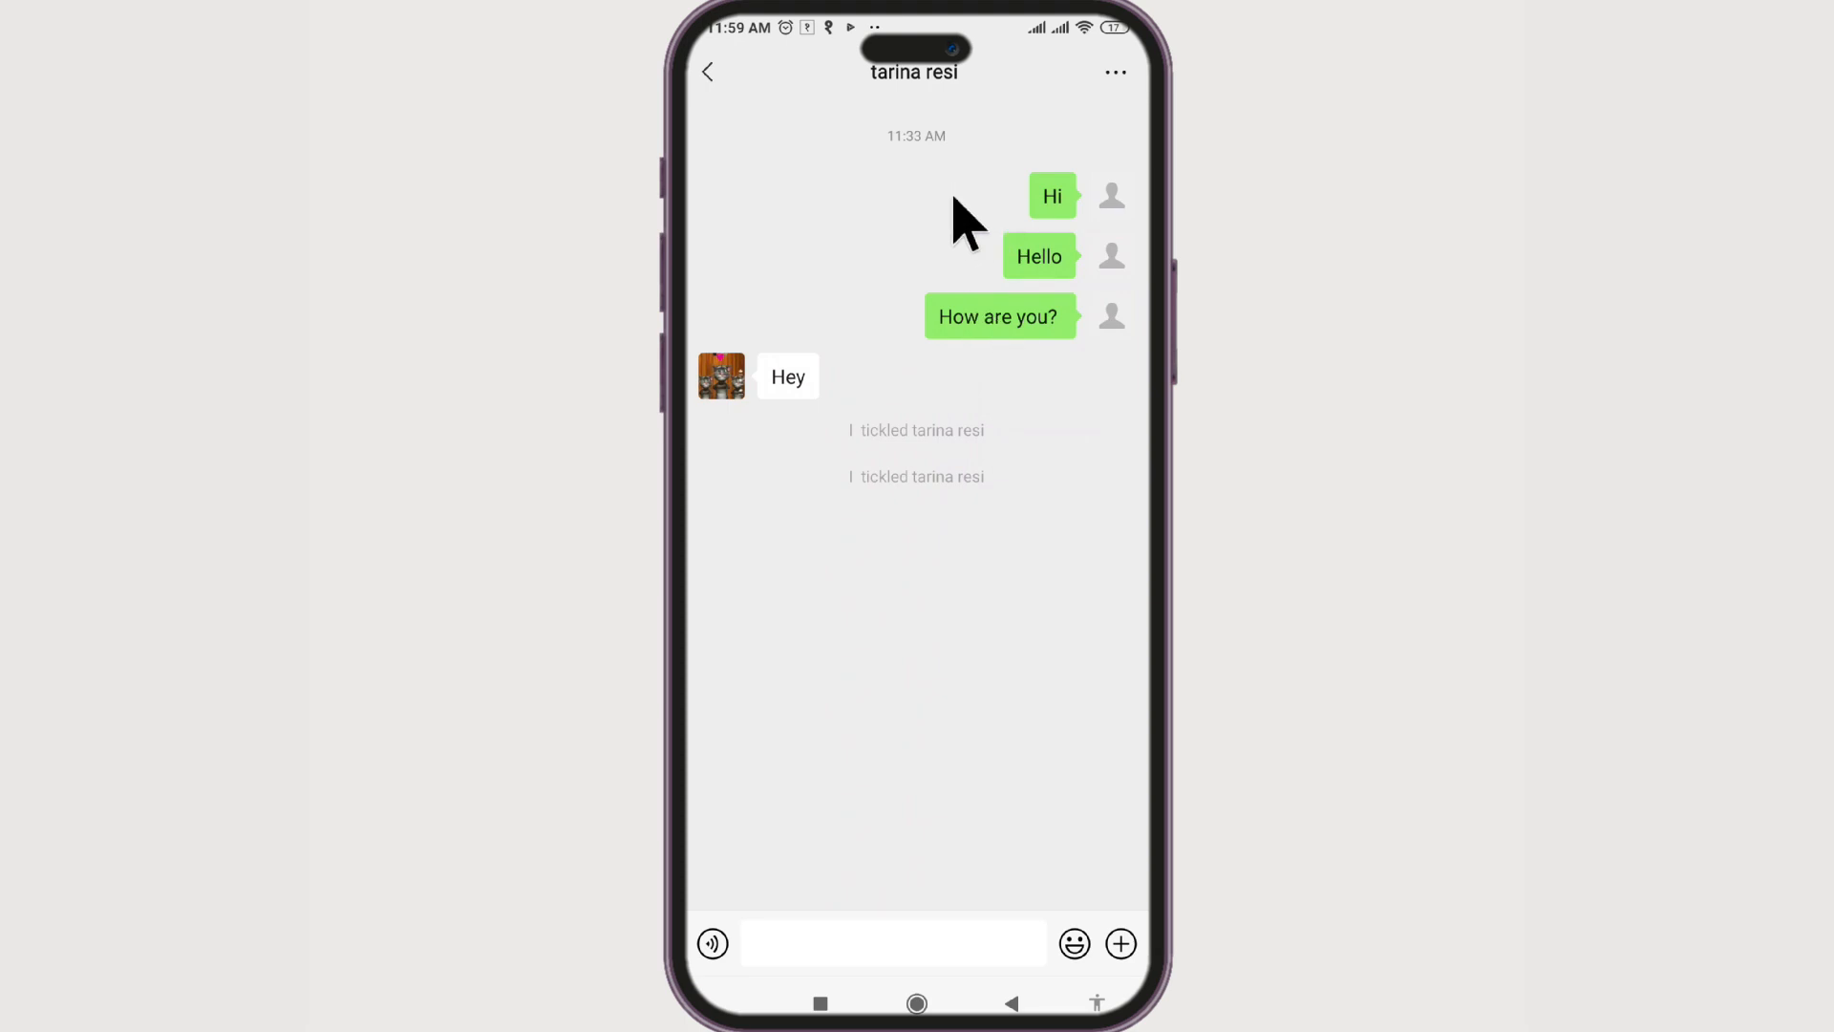
click(1049, 195)
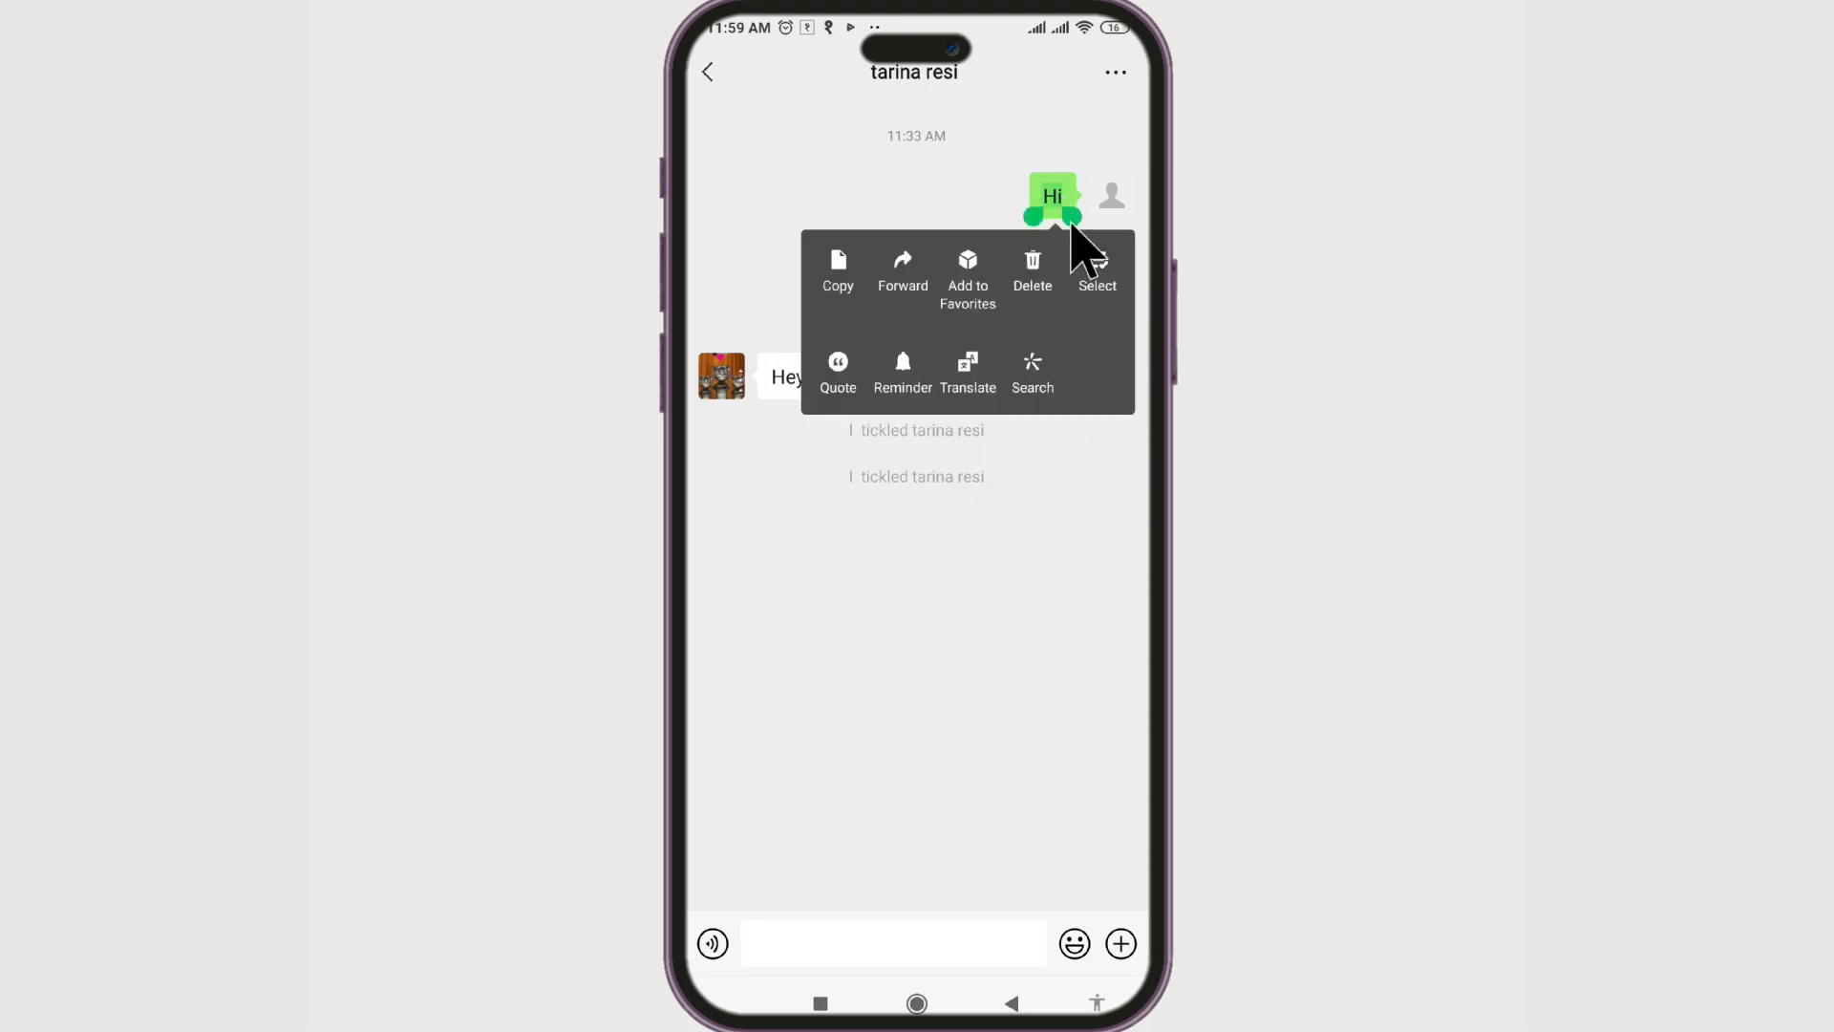
click(1097, 264)
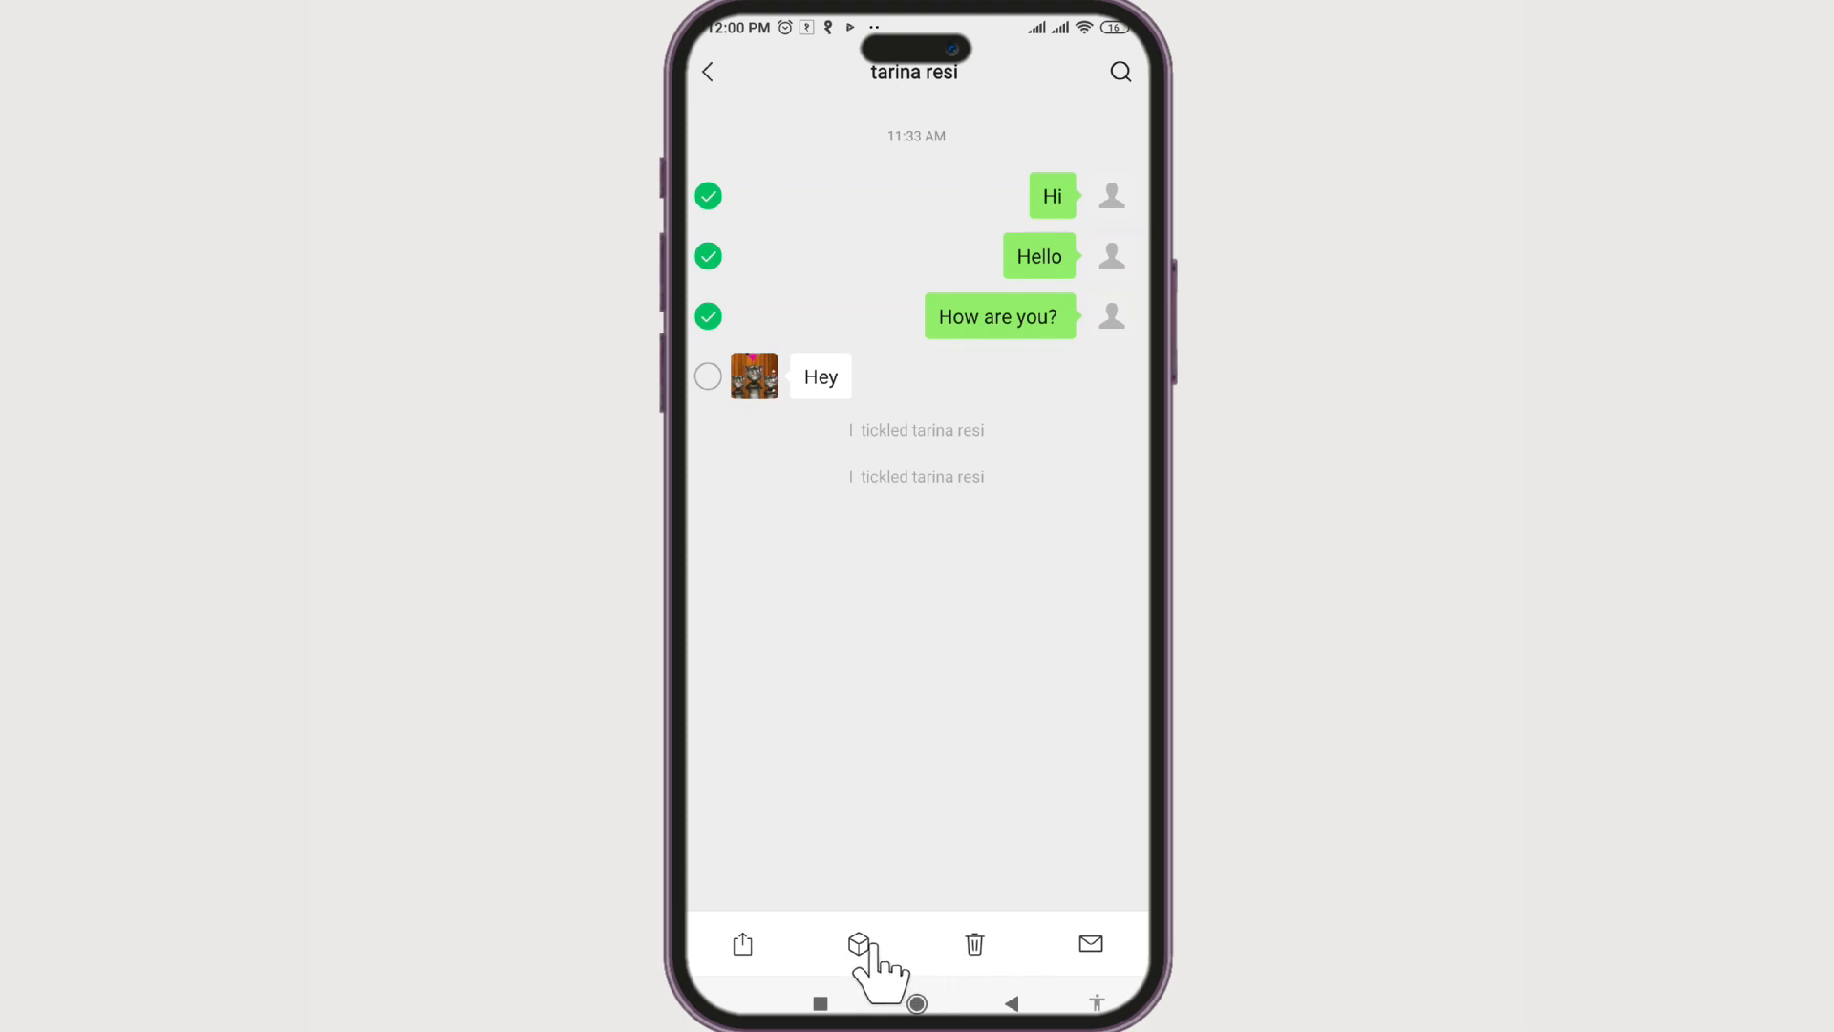
click(858, 942)
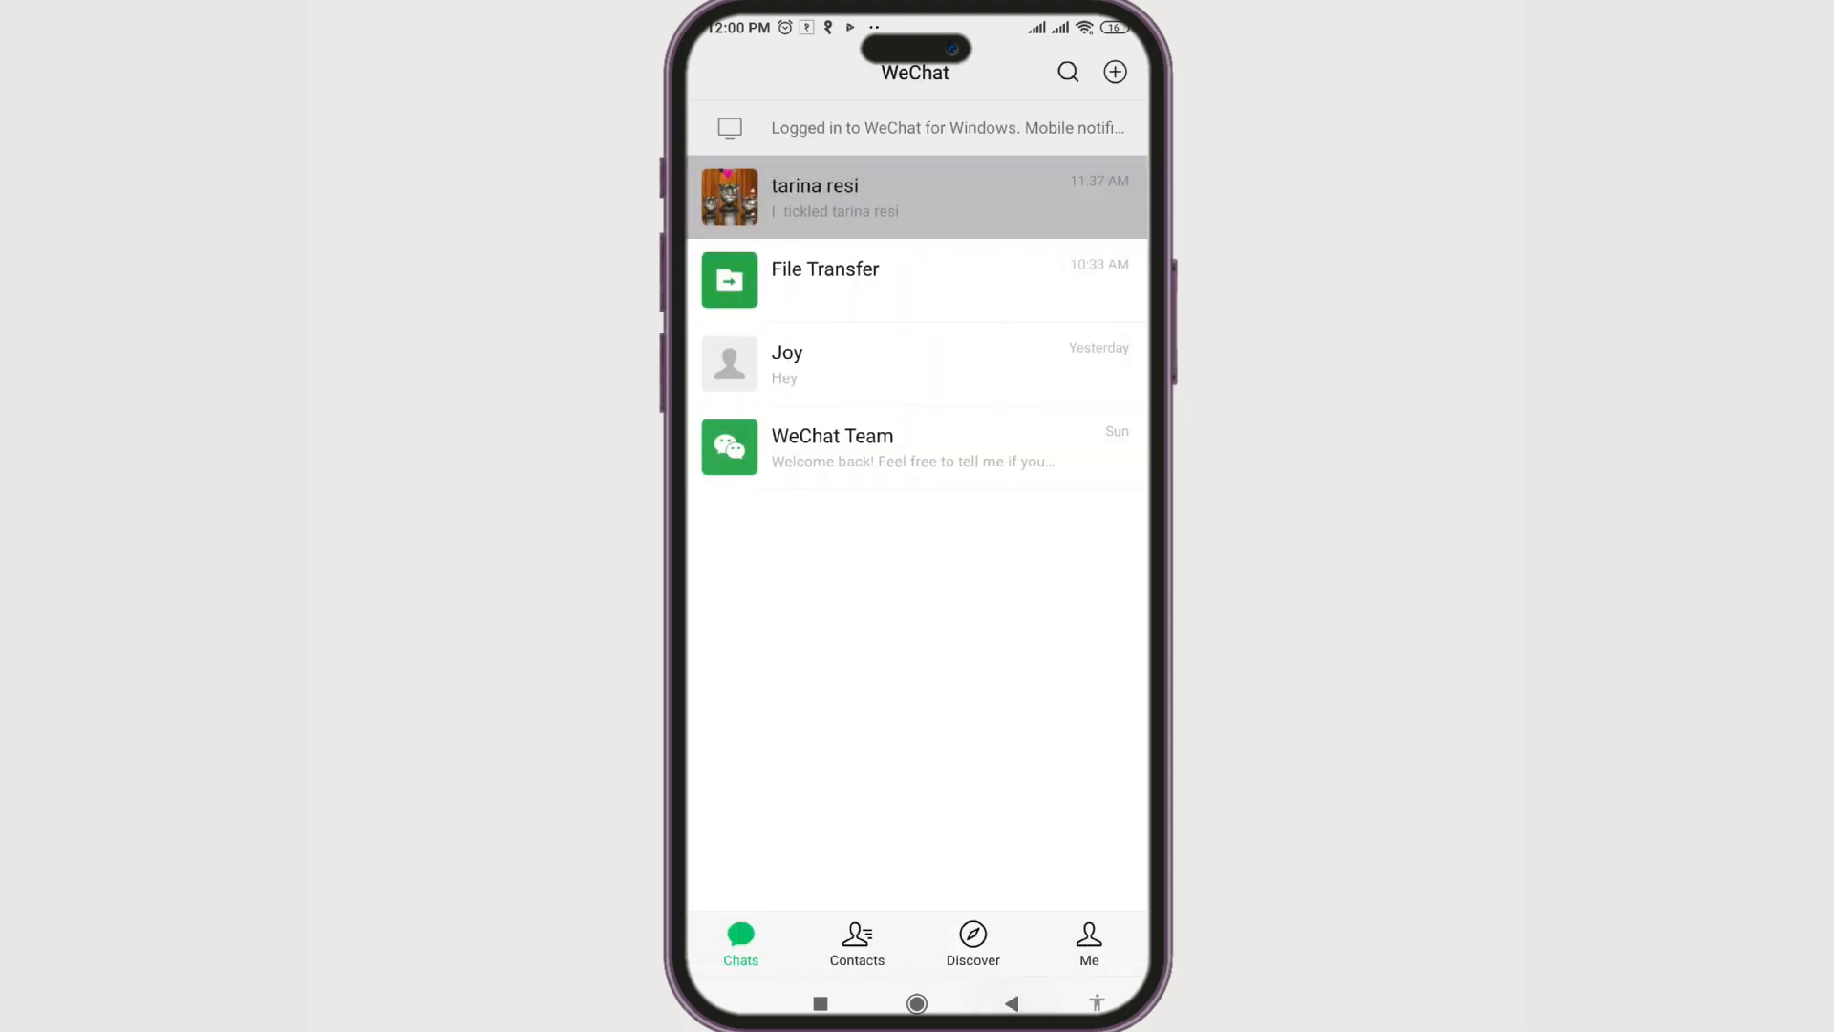
Step: Go to the Me tab and view the saved messages in Favorites
click(1087, 942)
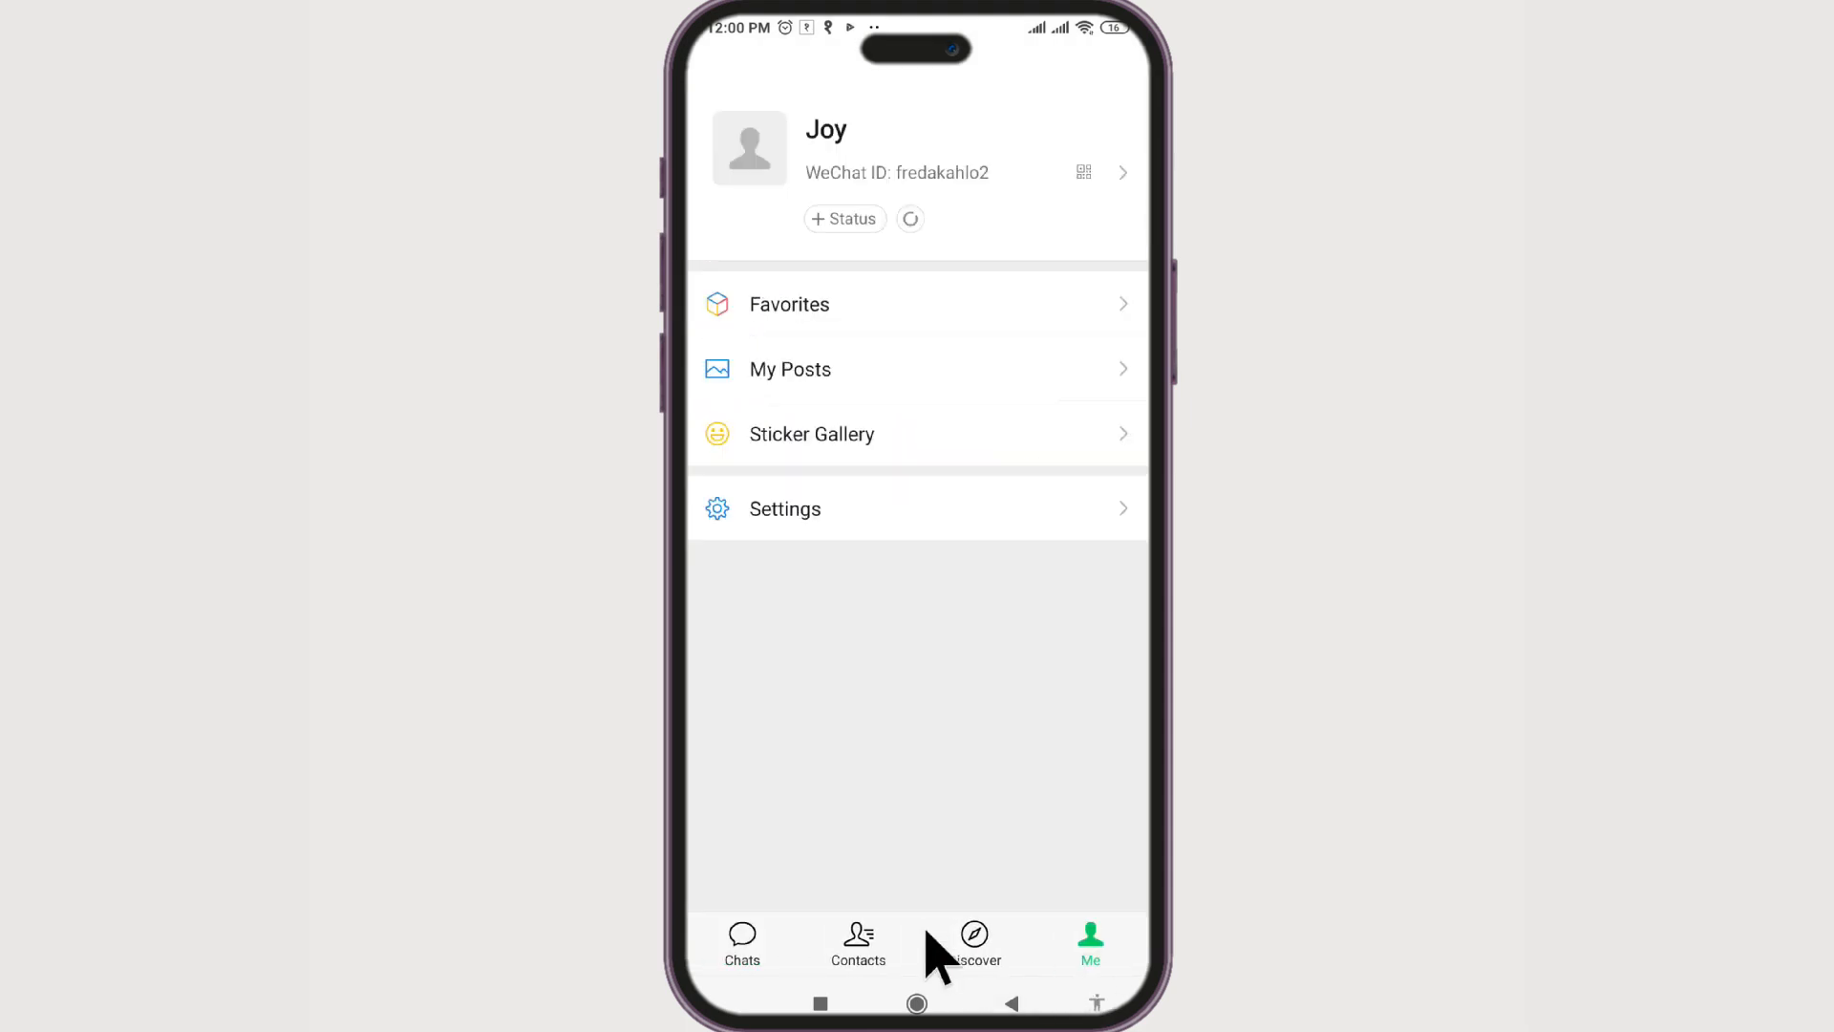
mouse_move(894, 340)
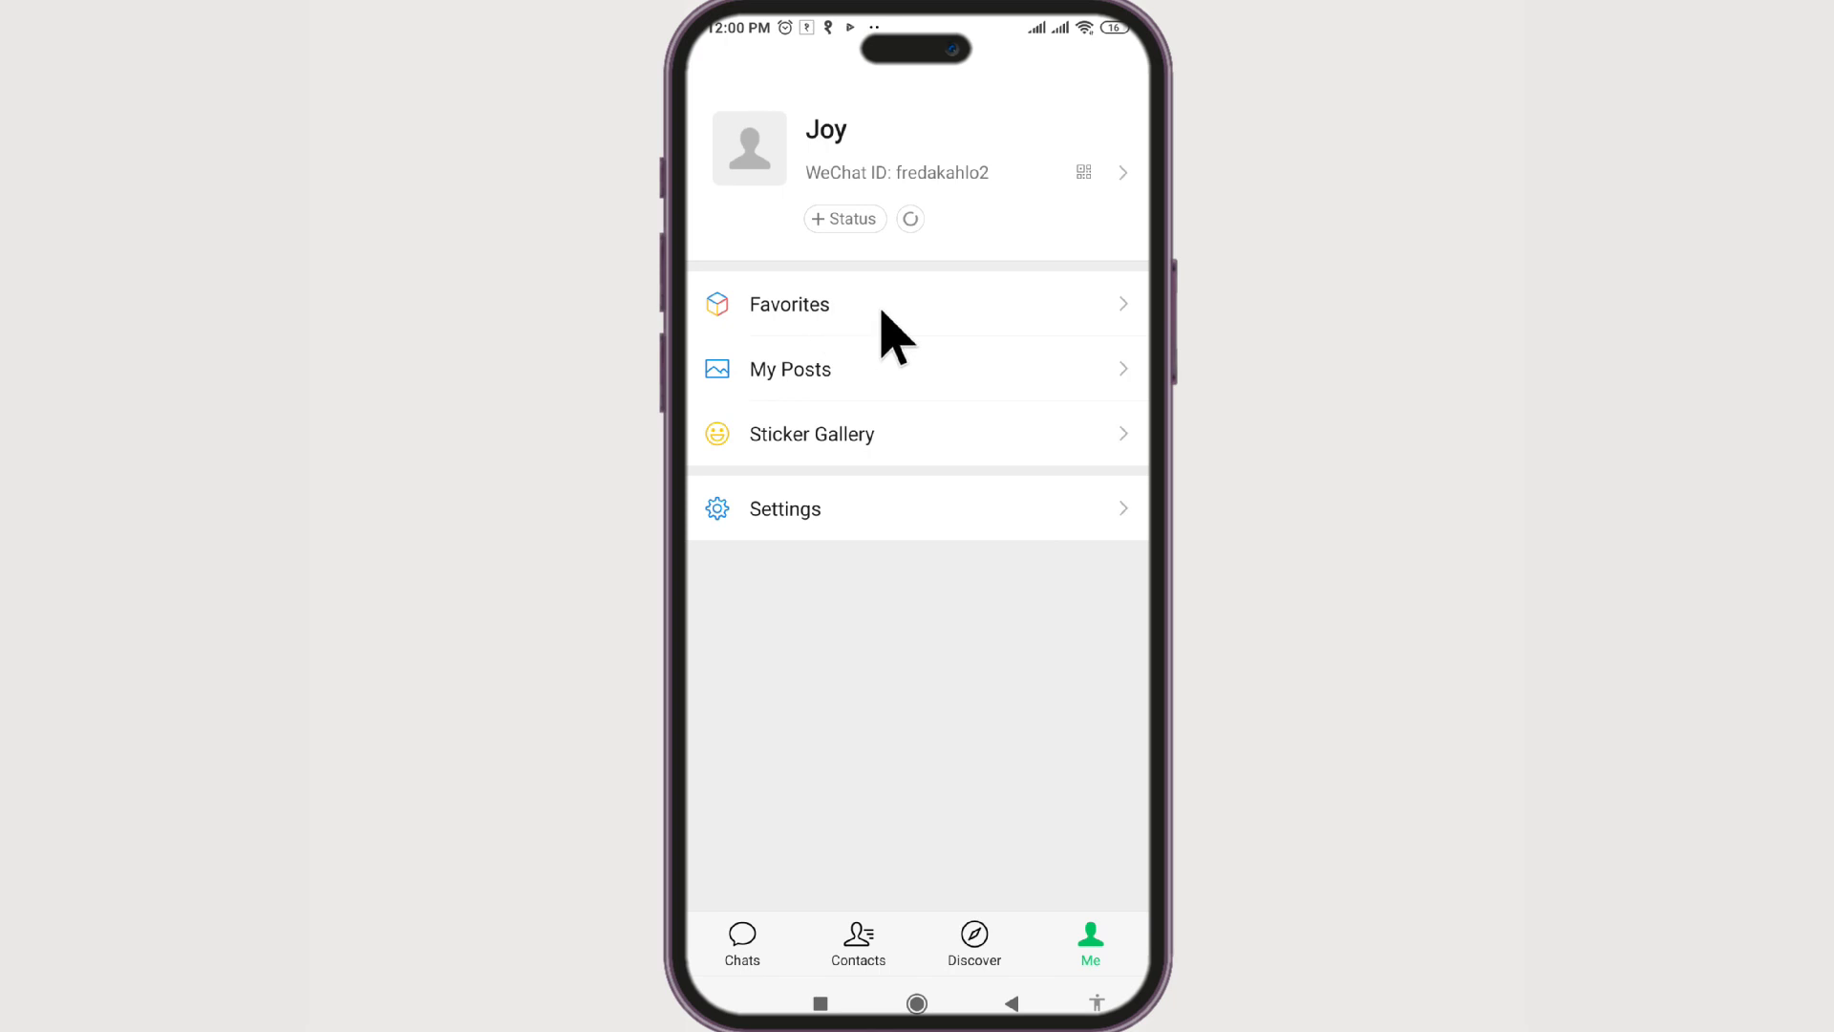
click(789, 304)
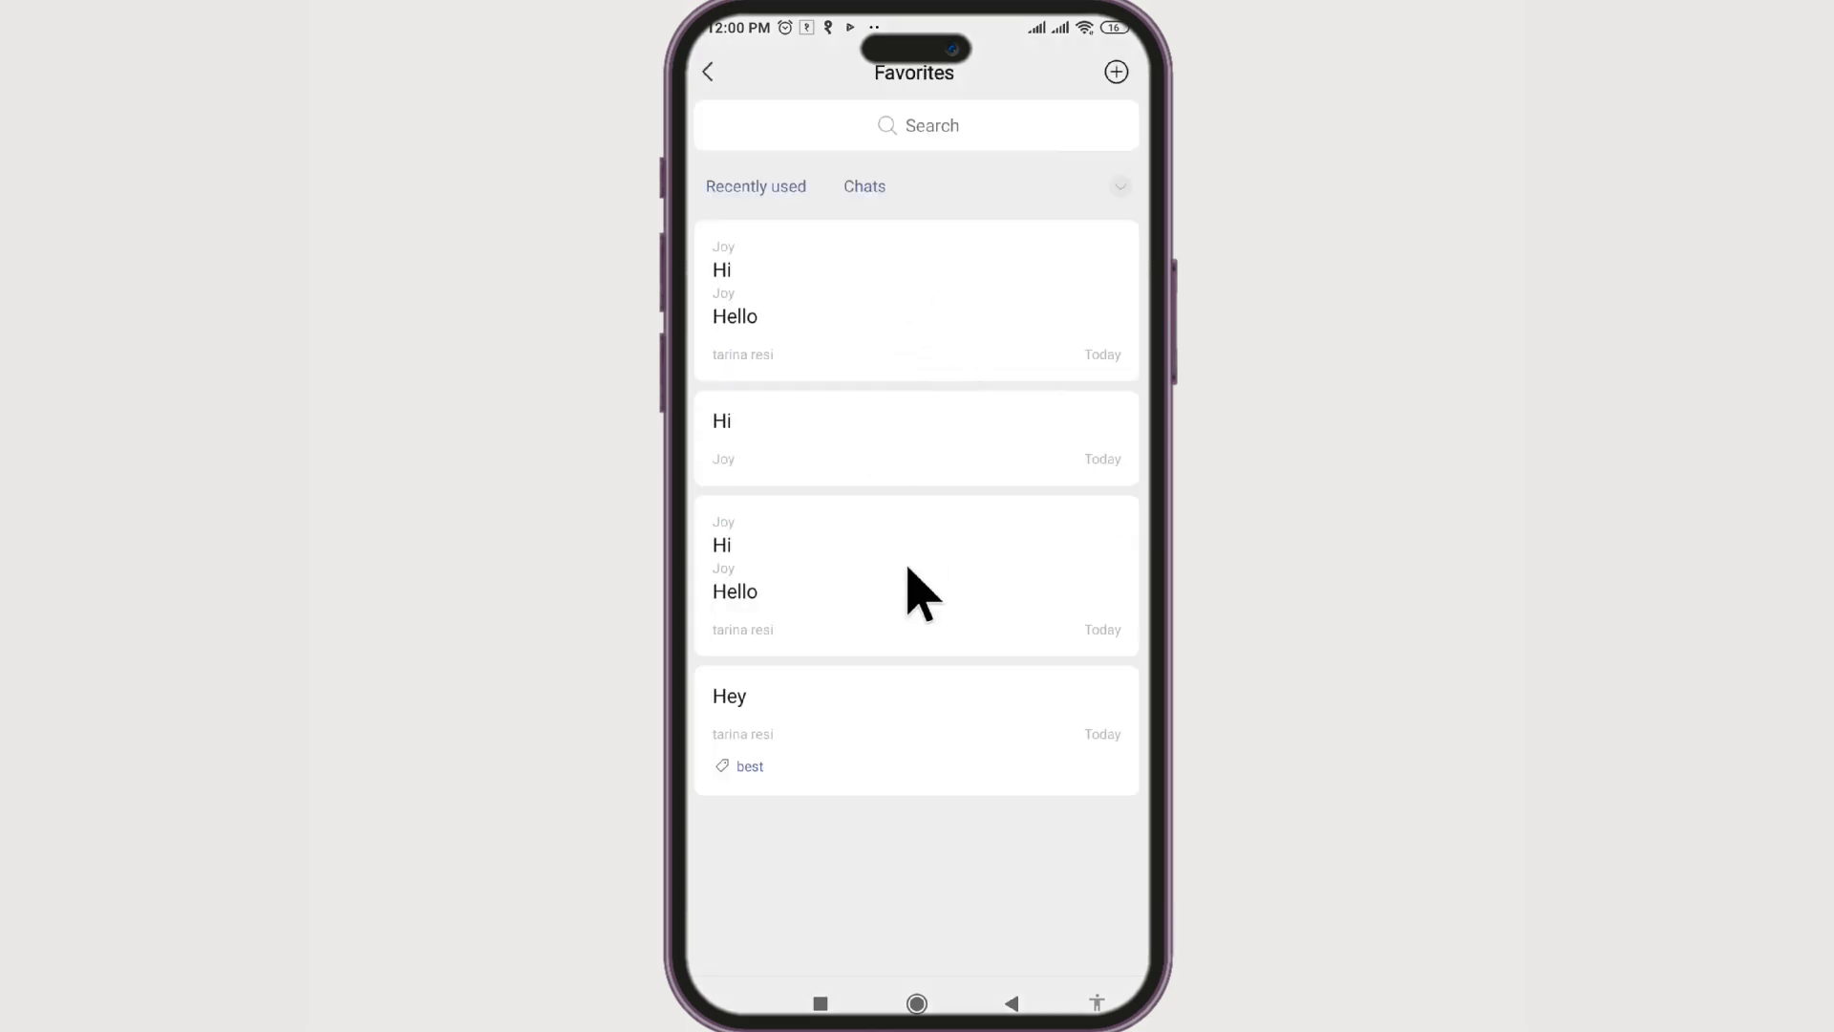
mouse_move(919, 420)
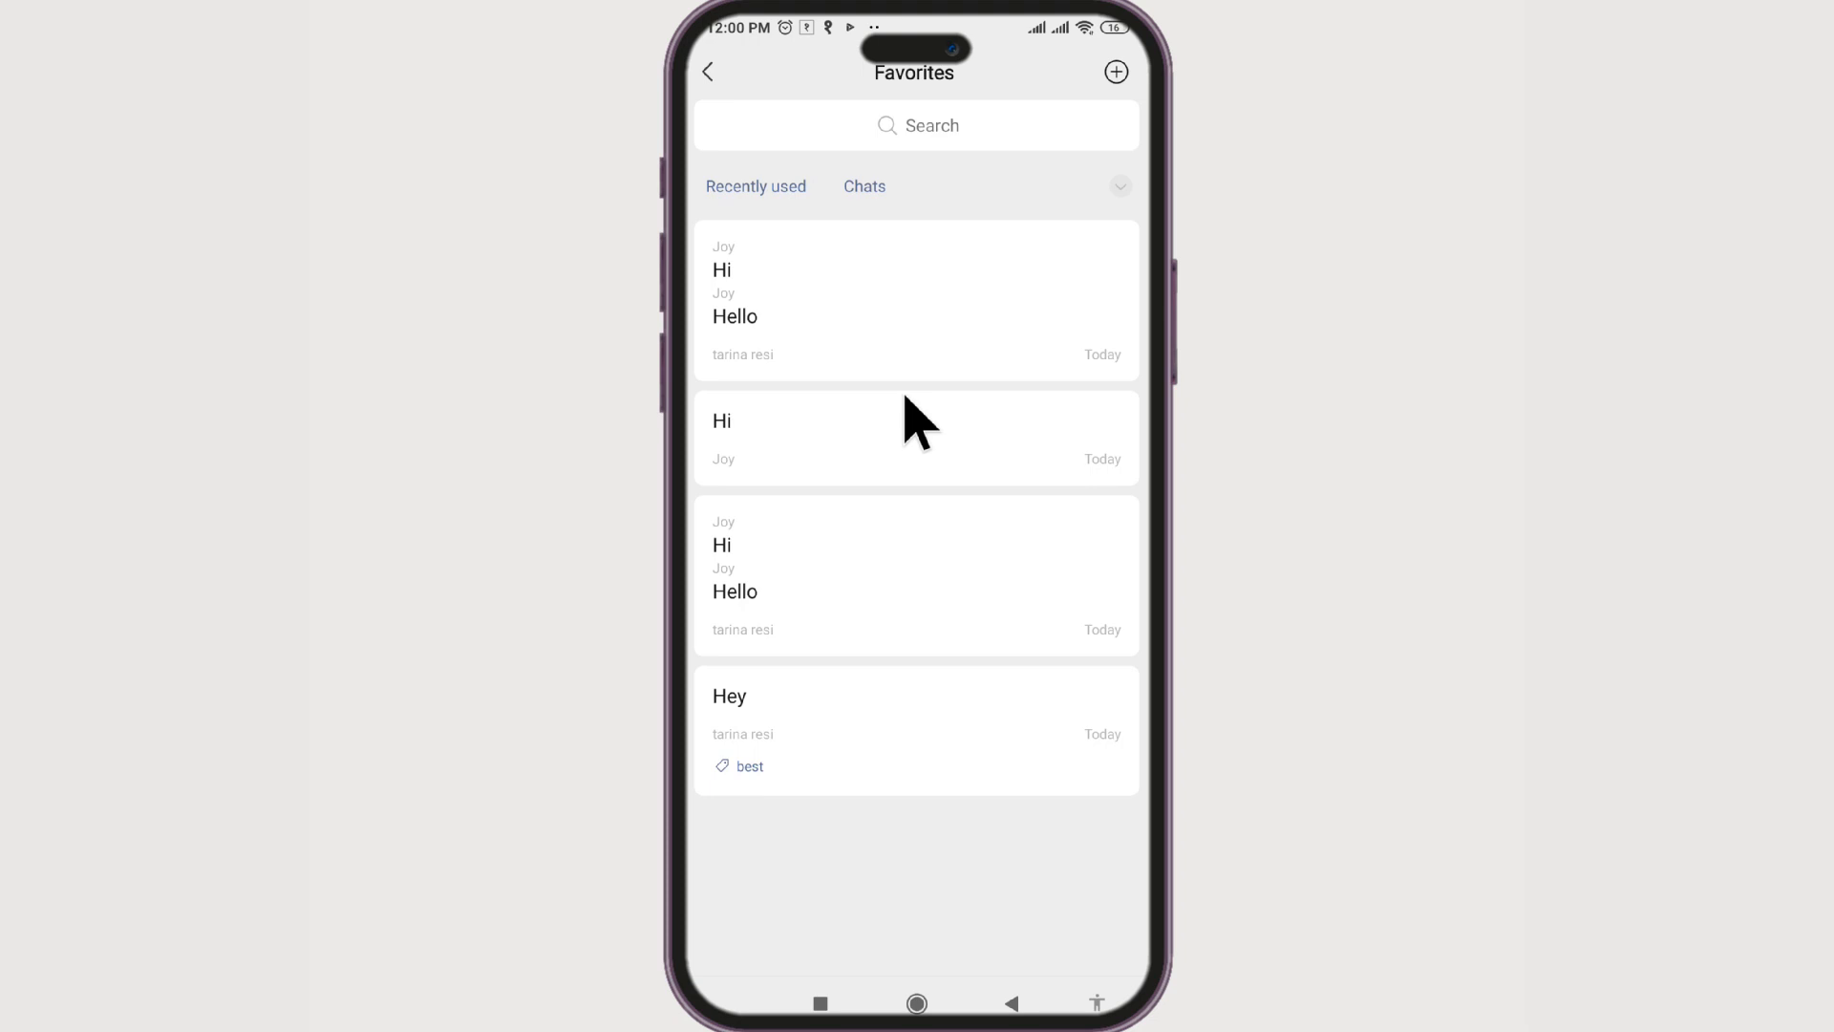
mouse_move(978, 226)
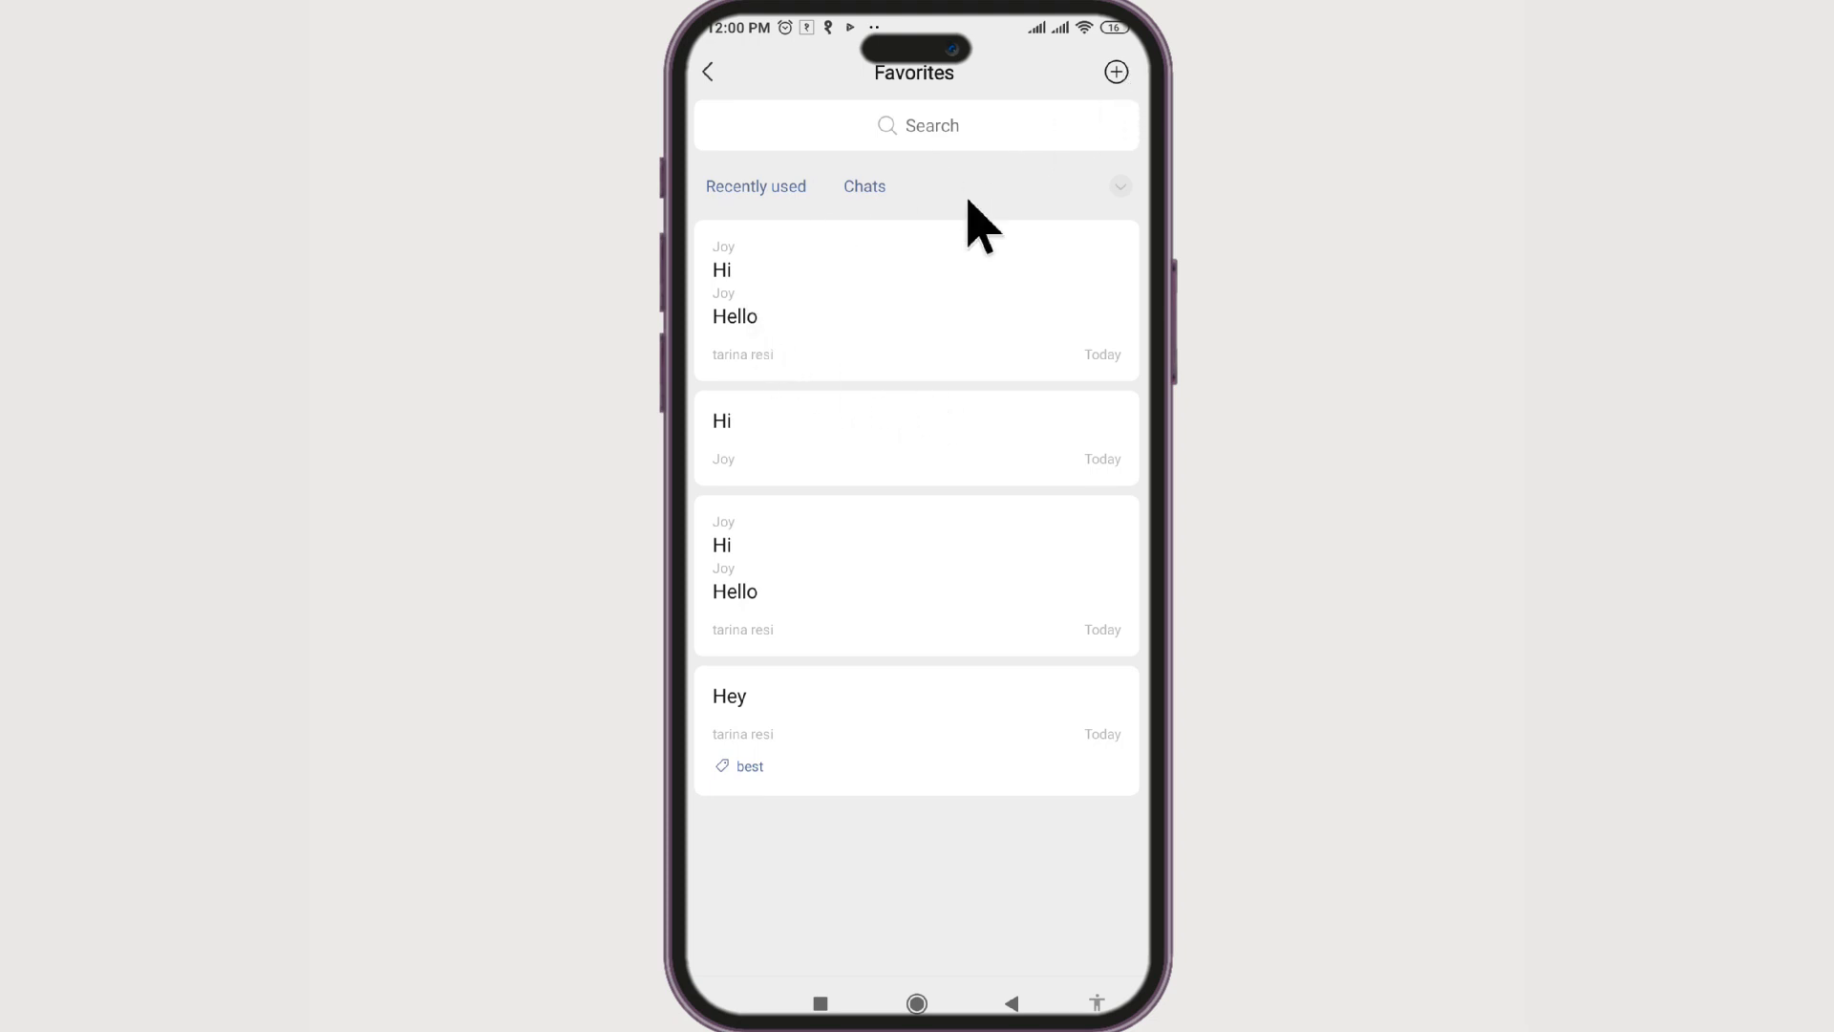
mouse_move(942, 346)
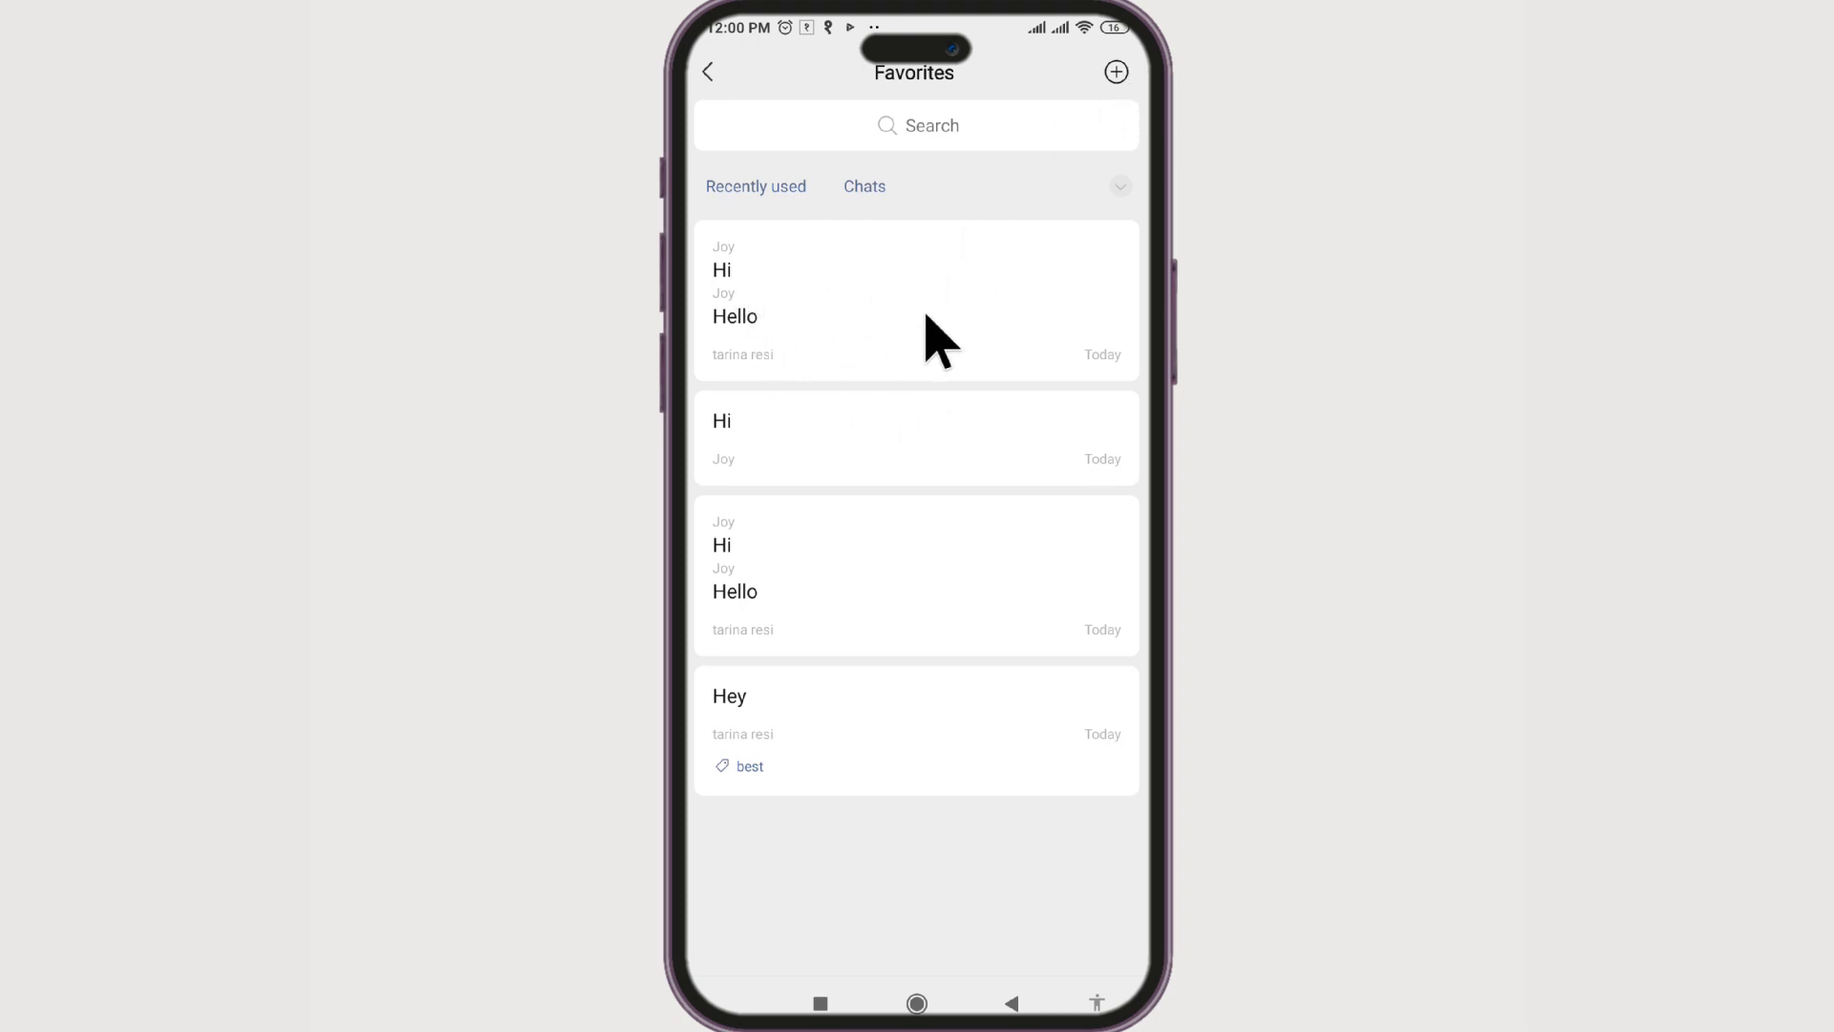
Step: Add the tag 'important' to the saved Hi and Hello favorite via Edit Tags
click(915, 300)
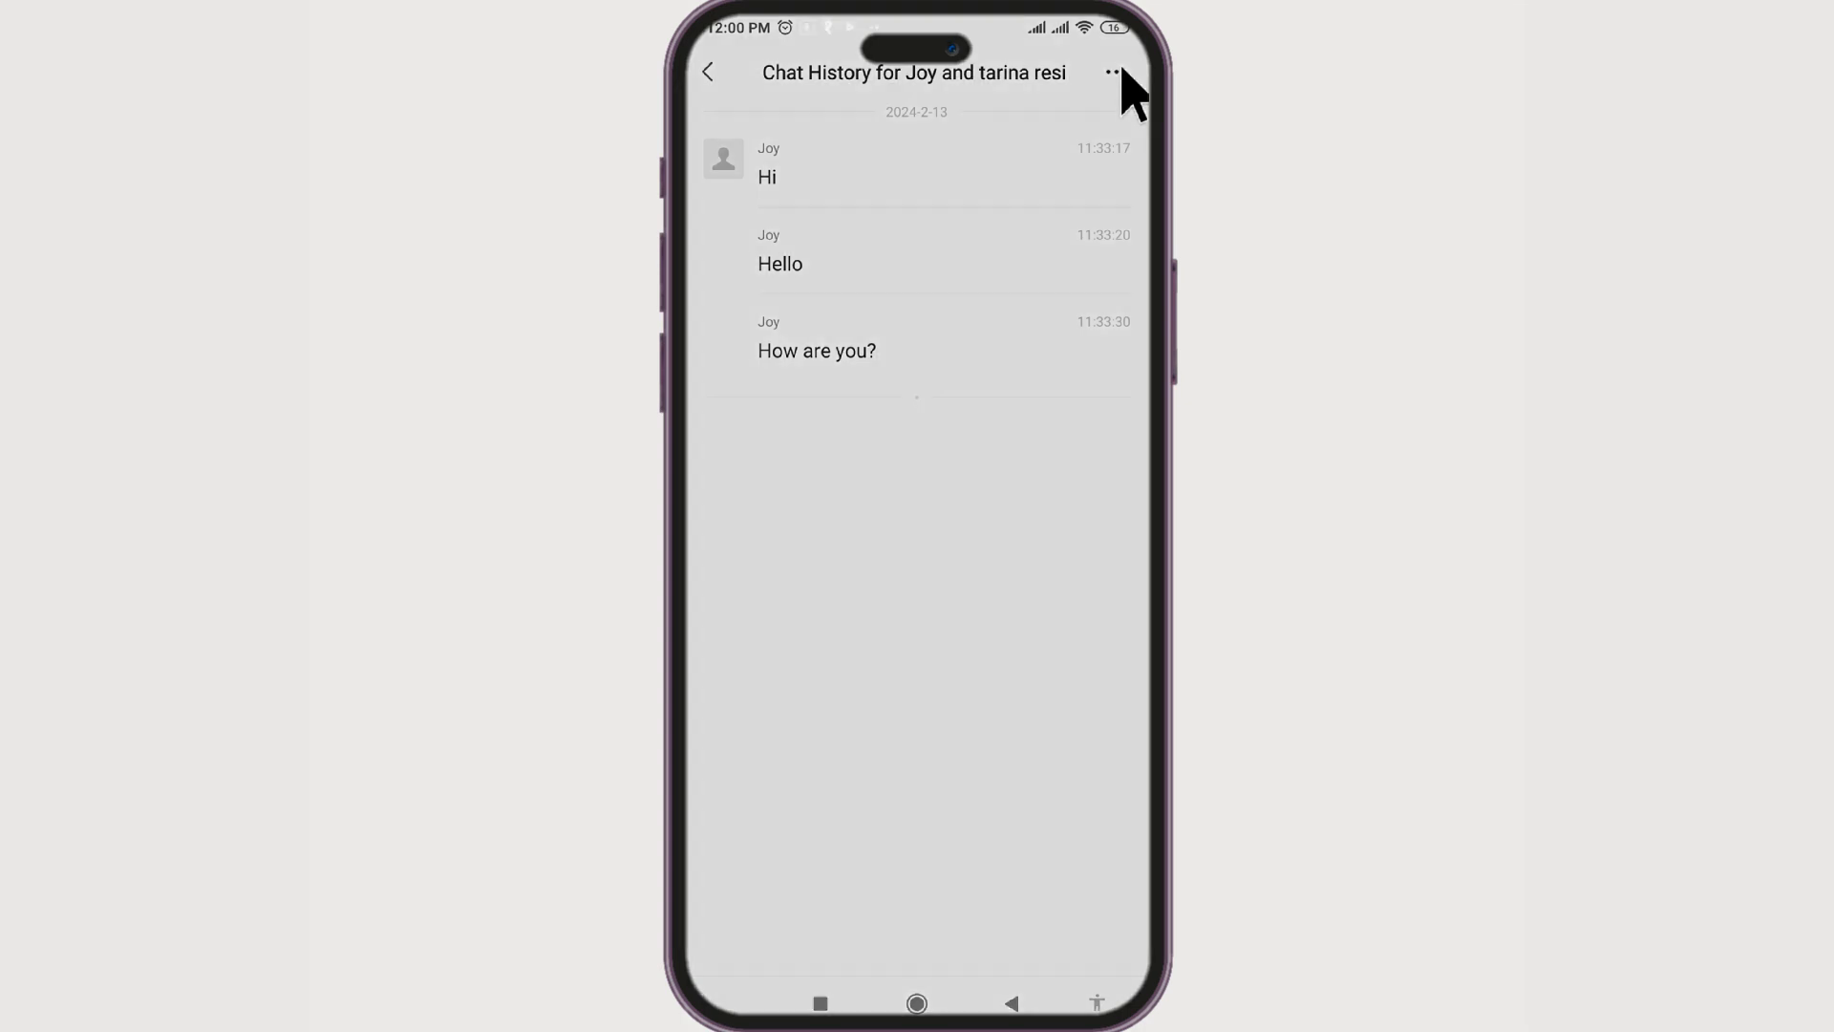
click(1111, 72)
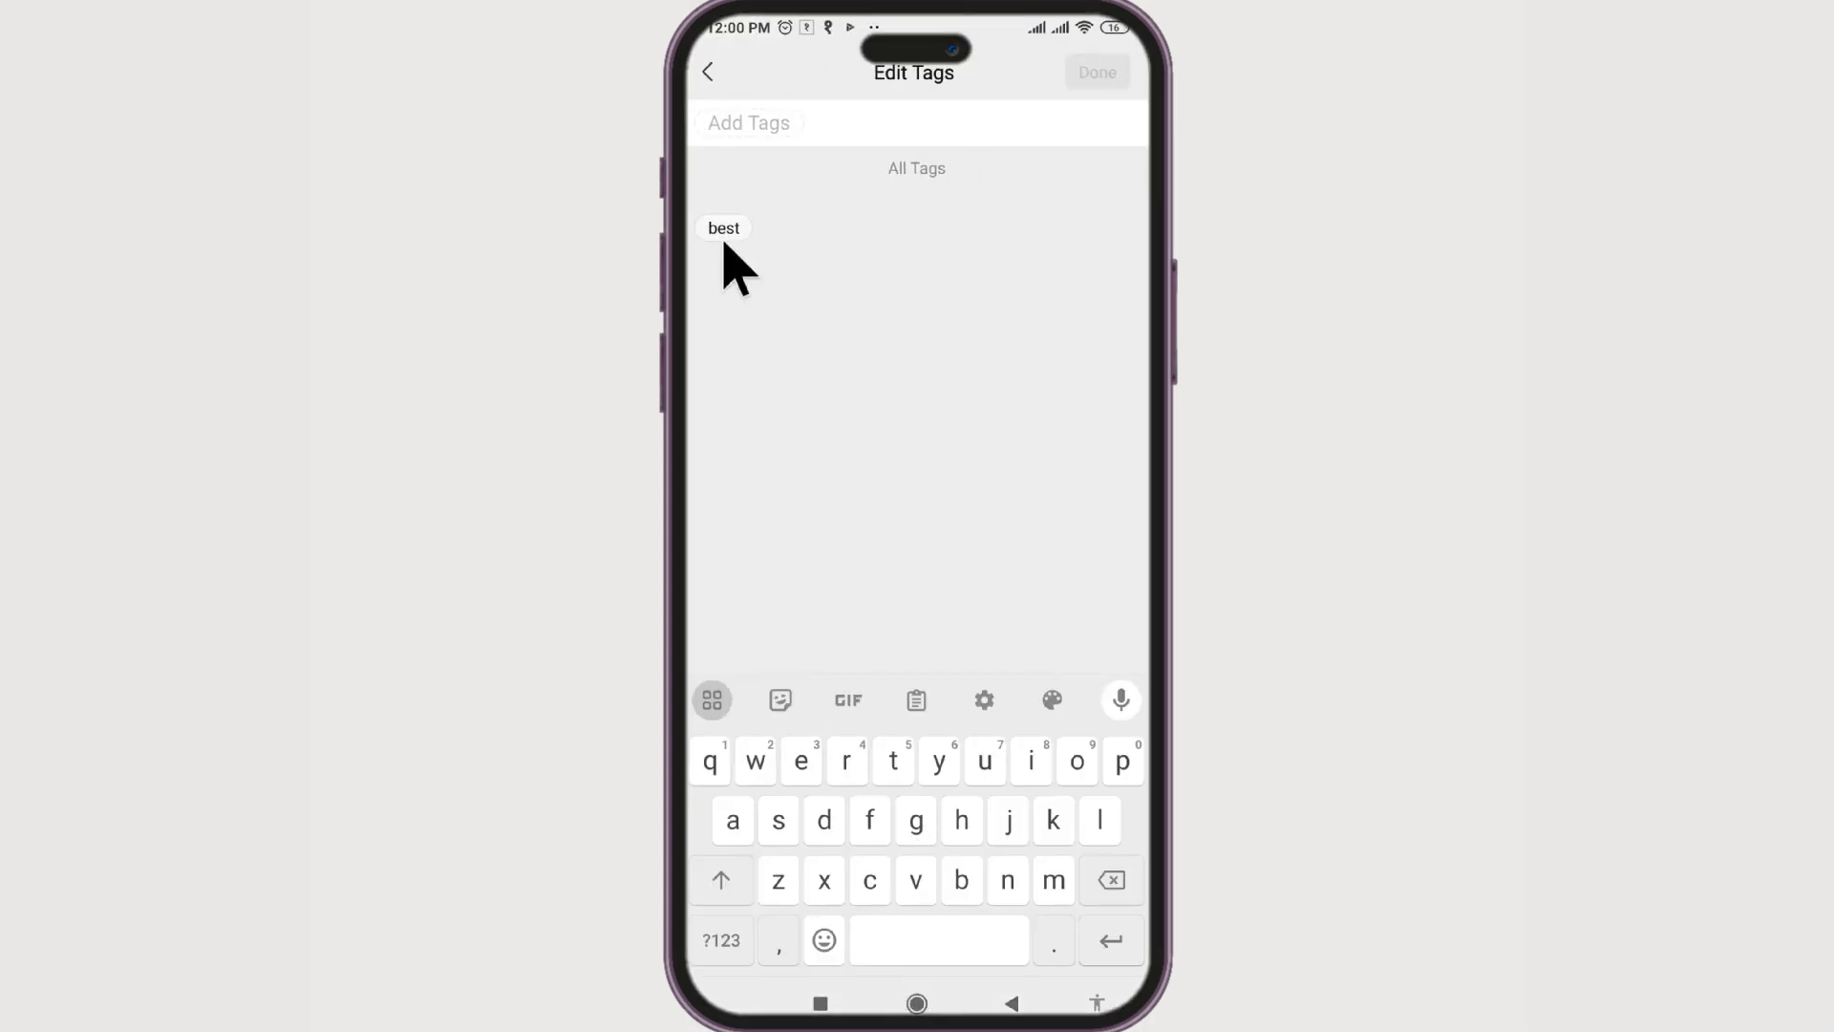
click(748, 122)
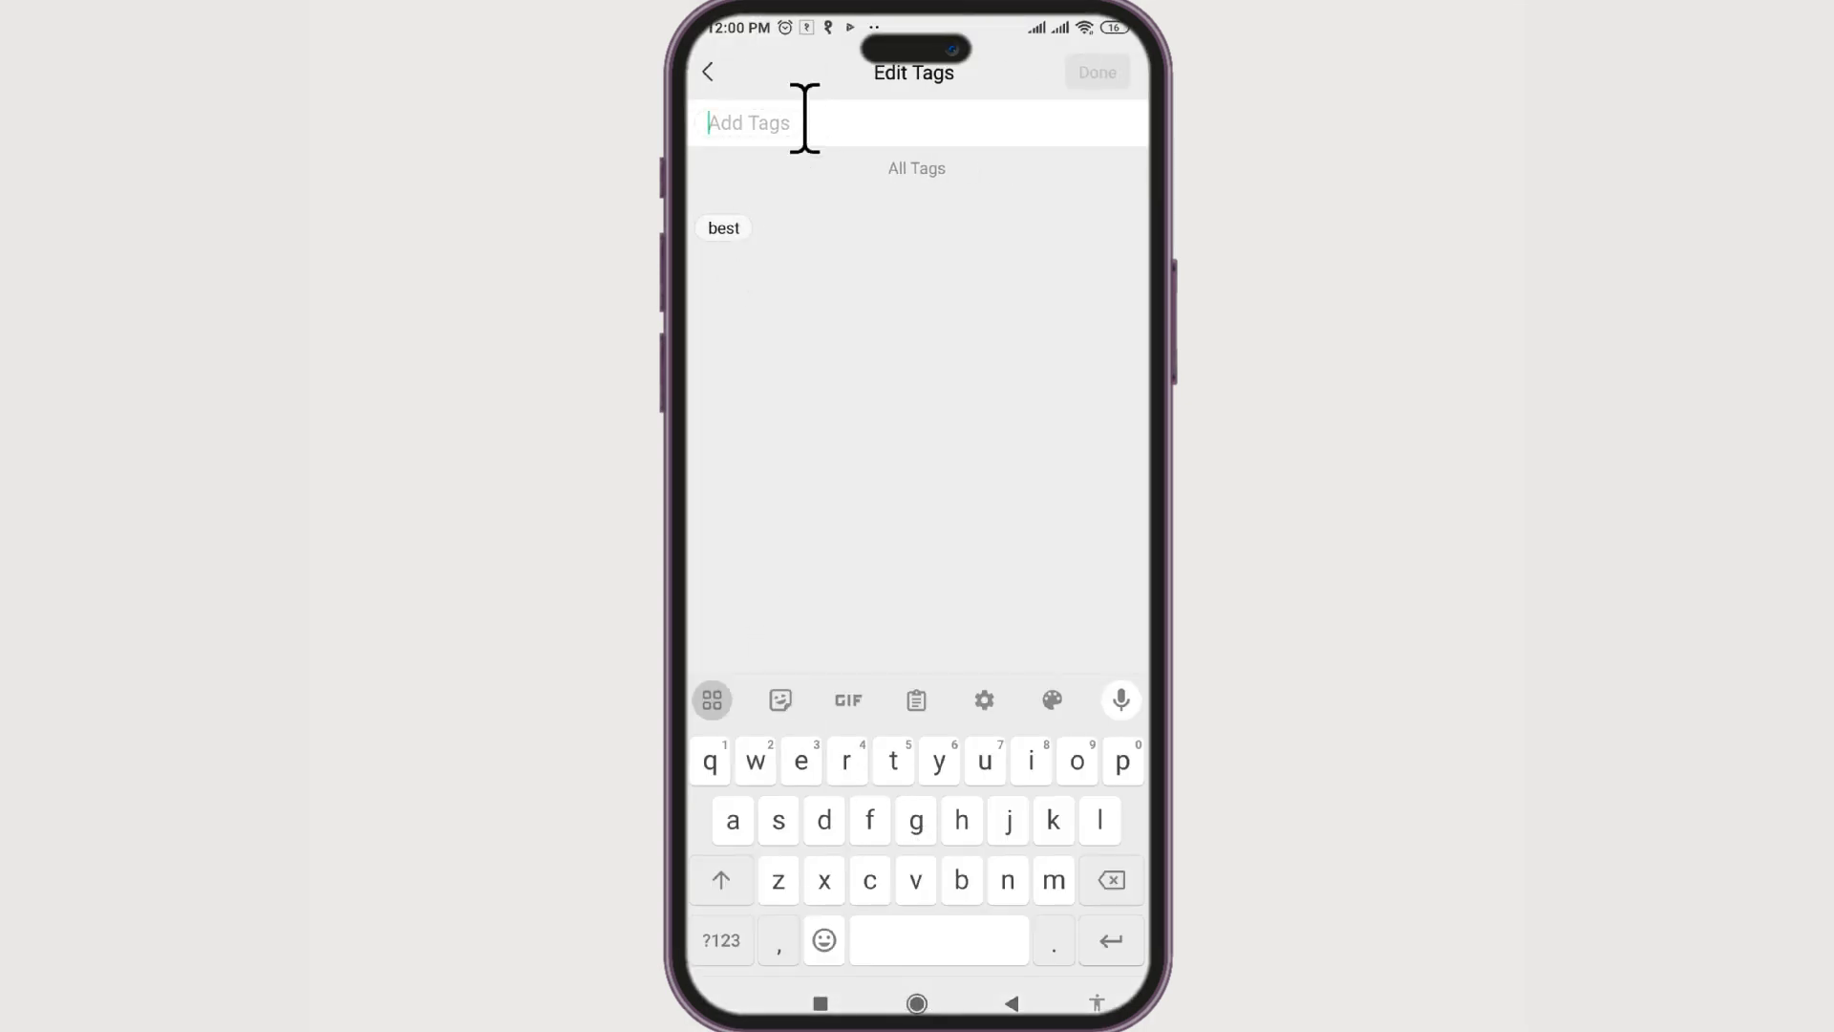
text(im)
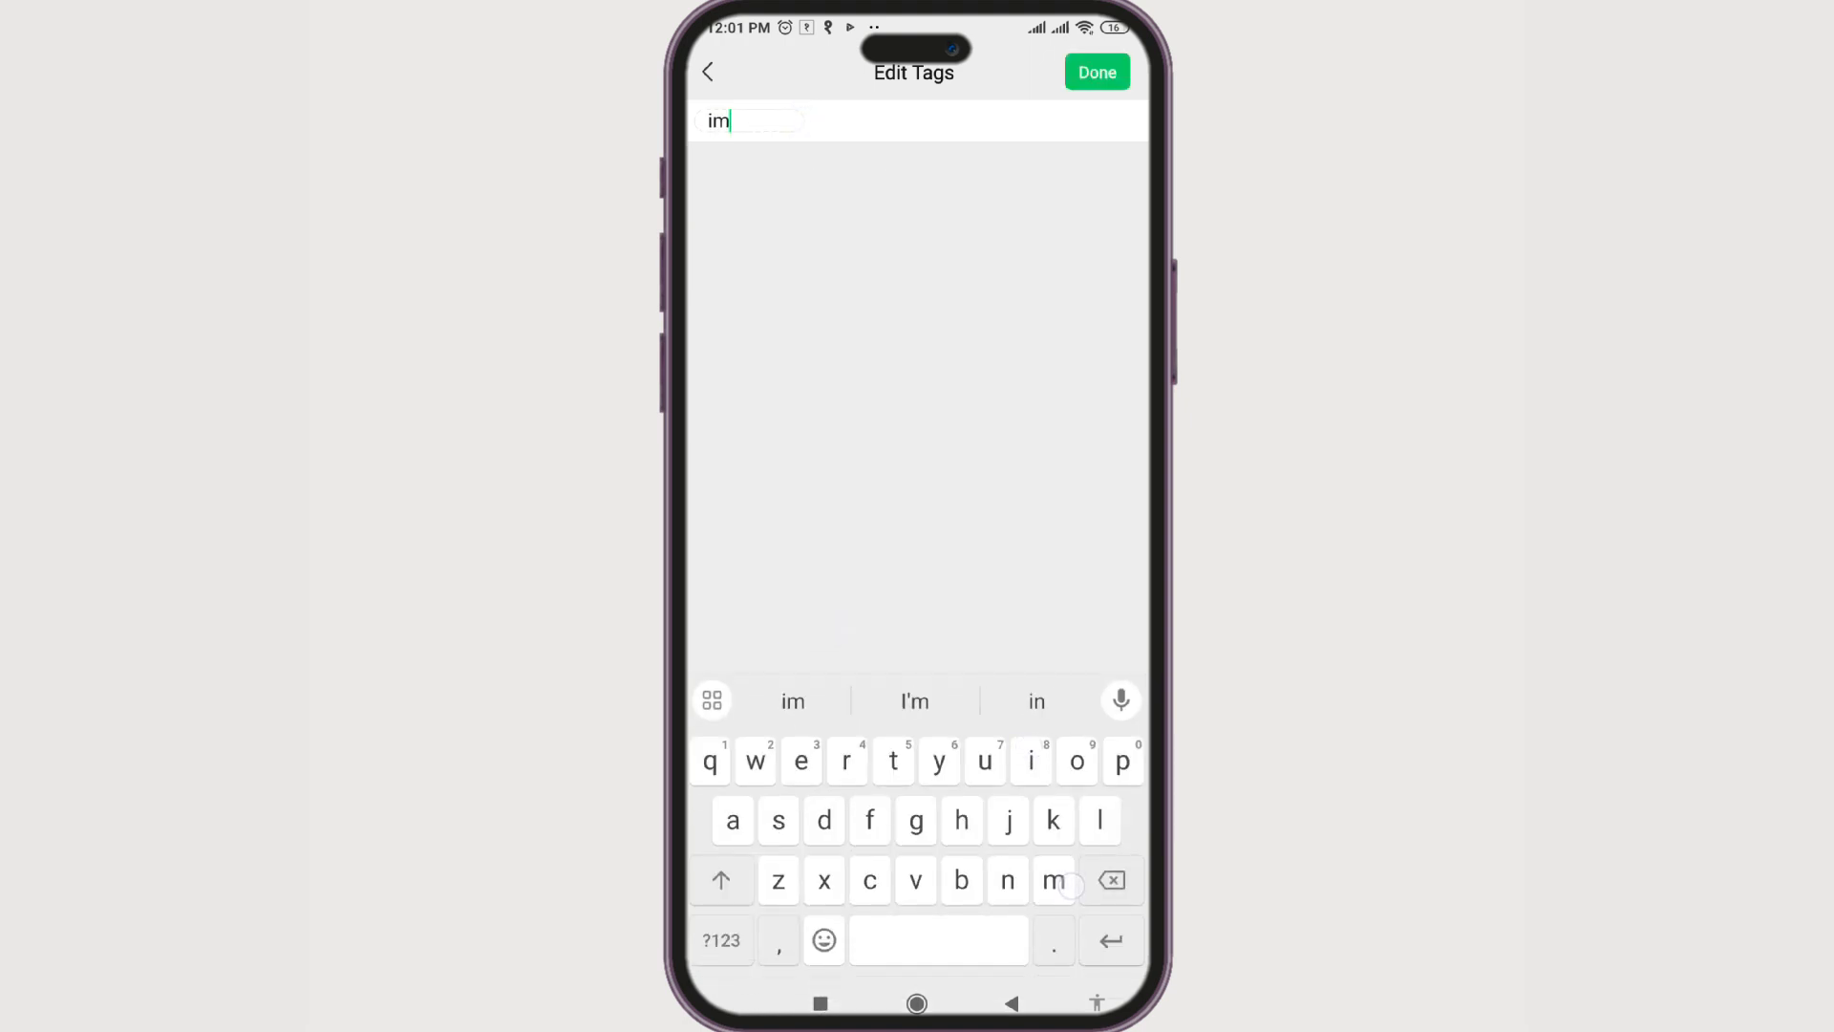
click(1095, 70)
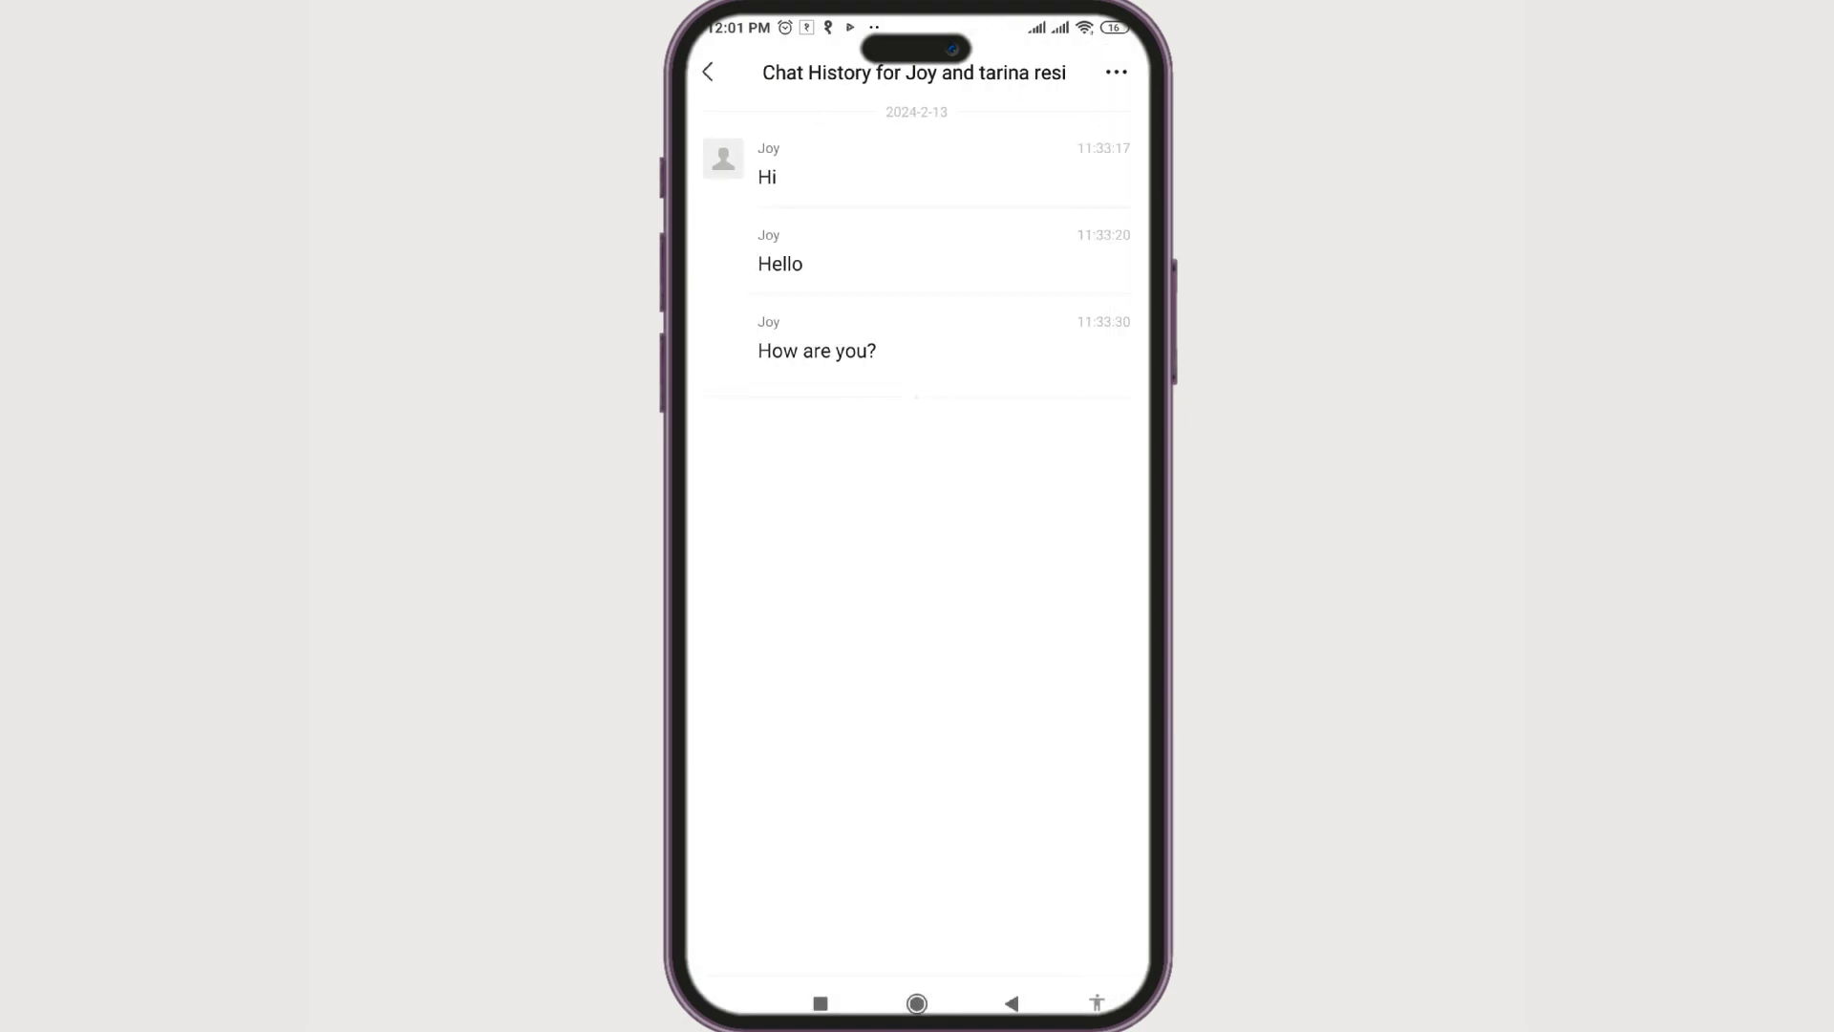
click(1113, 73)
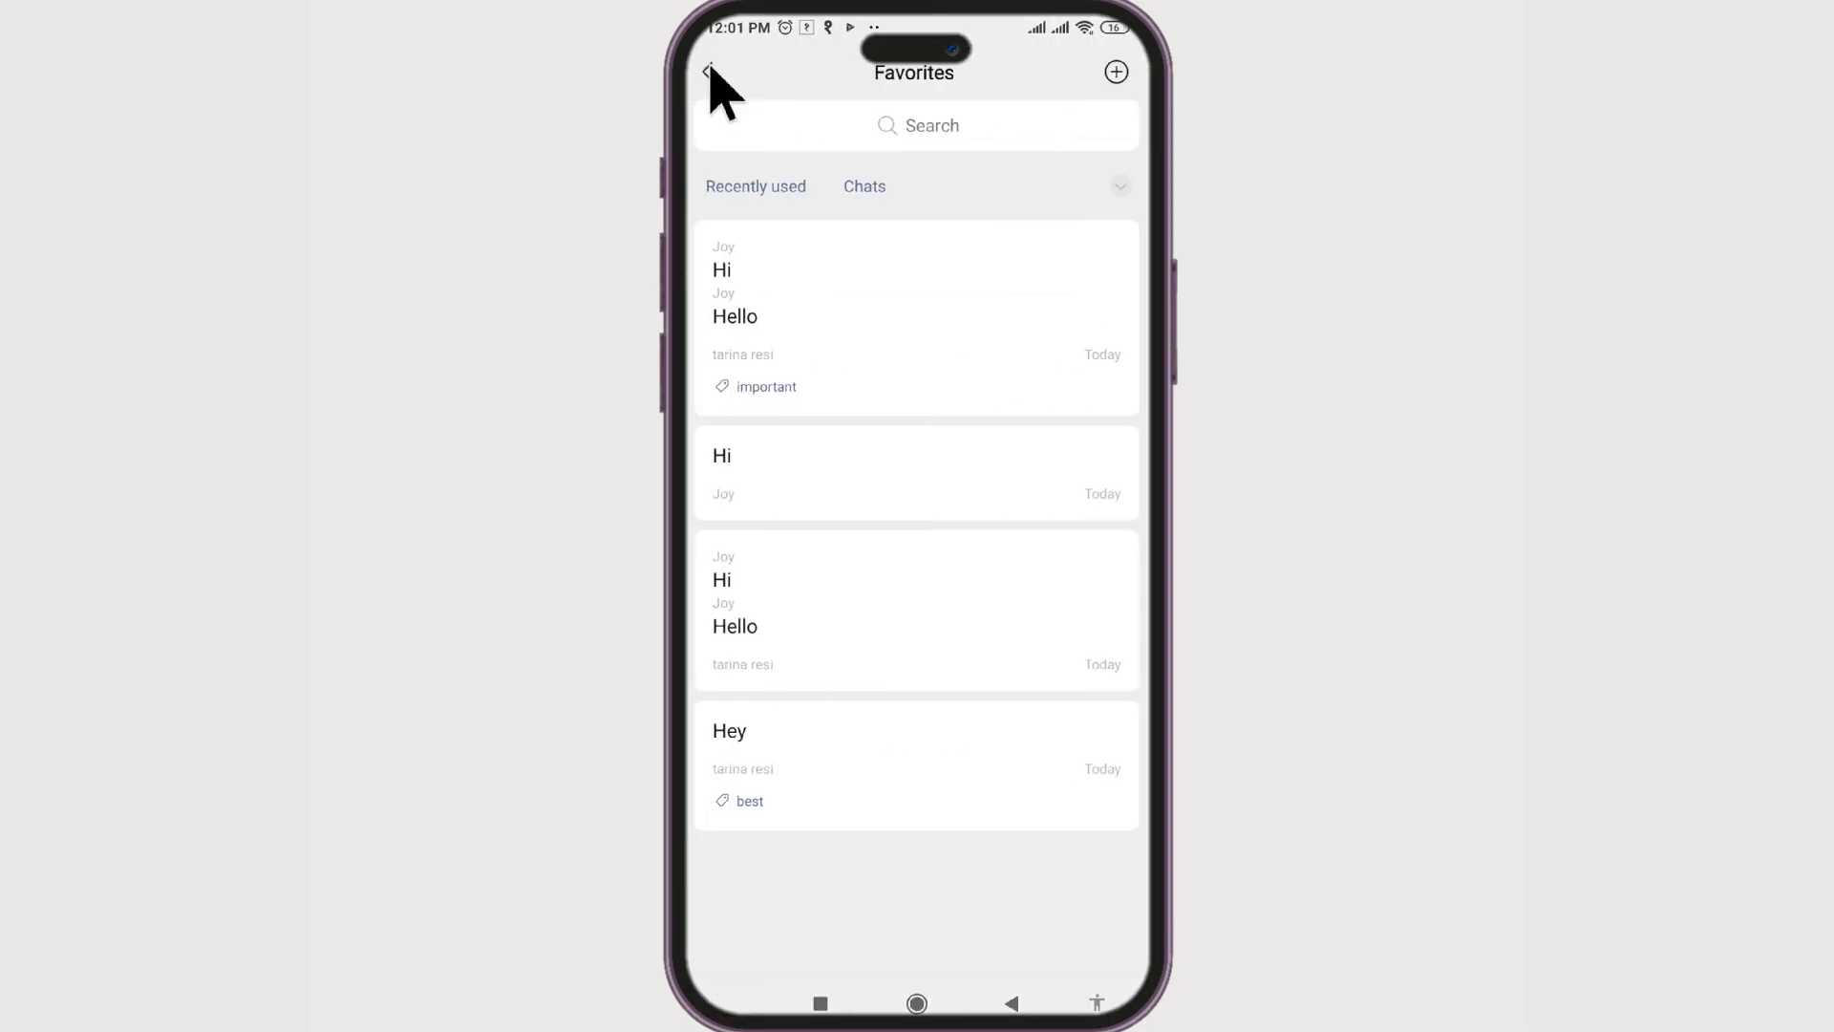
Step: Filter Favorites to the tagged important and best items, then return to the Chats list
click(757, 185)
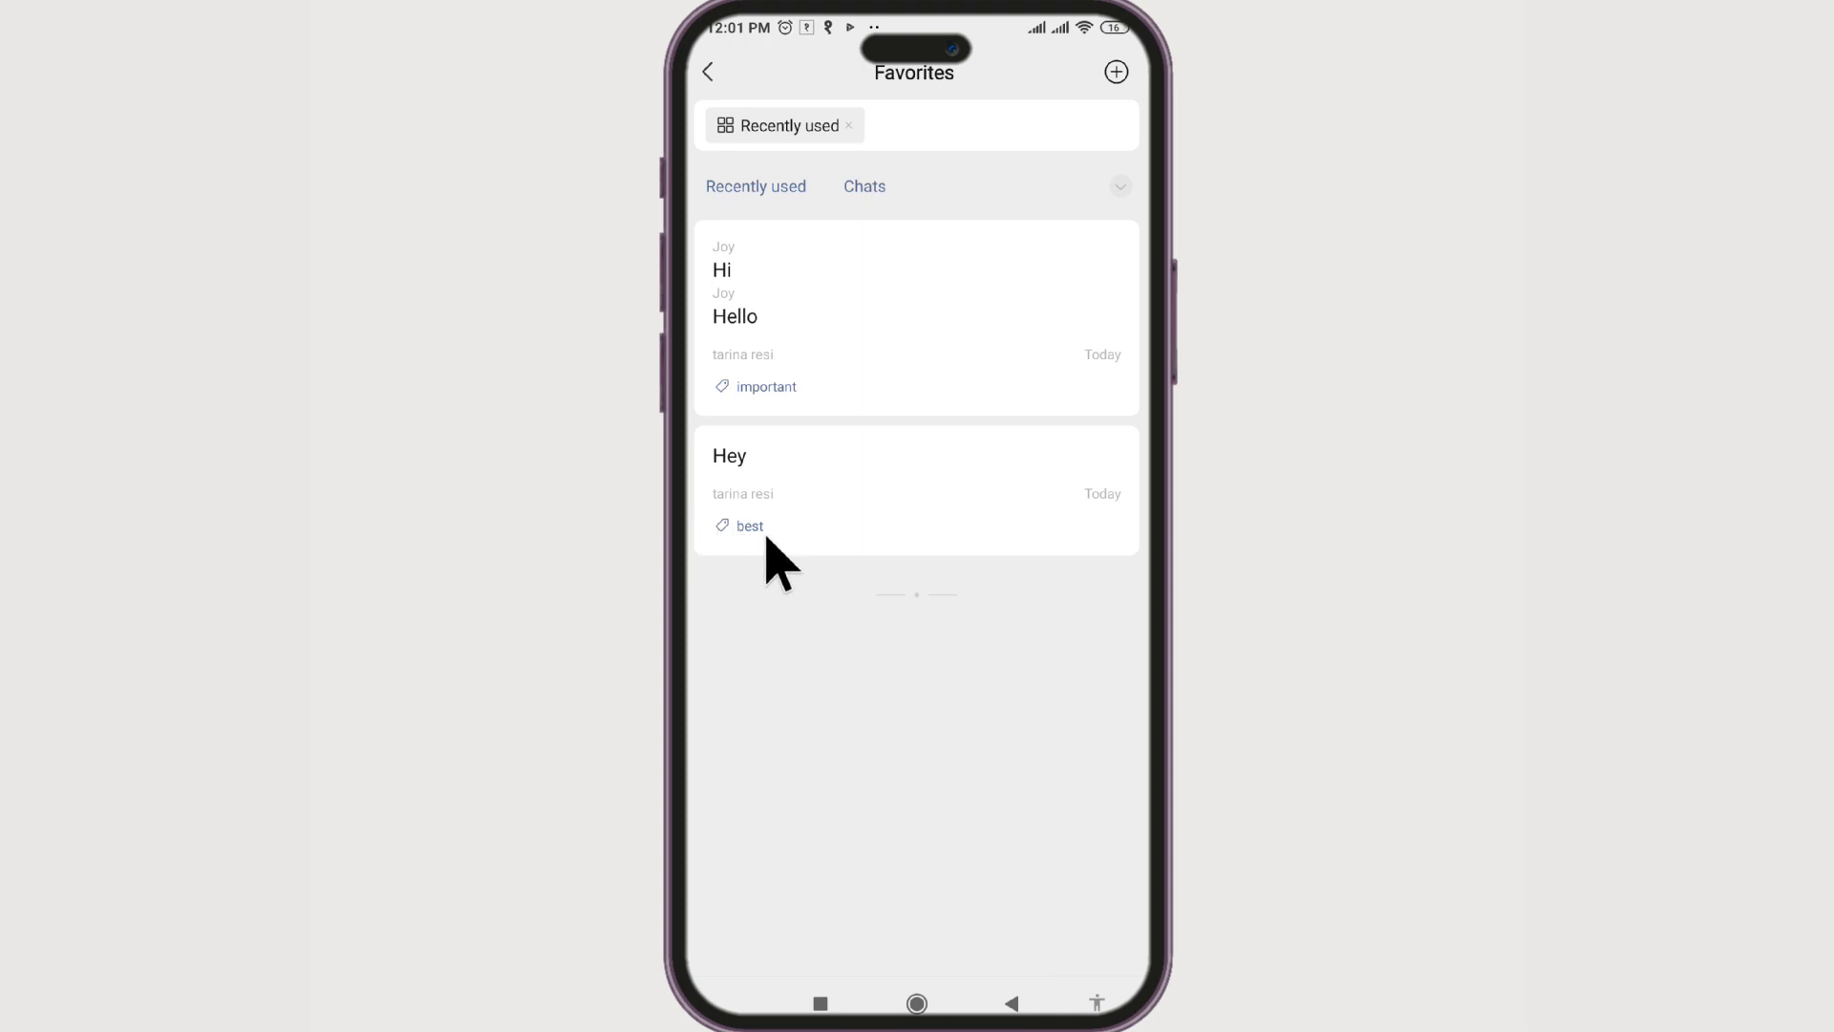
mouse_move(845, 426)
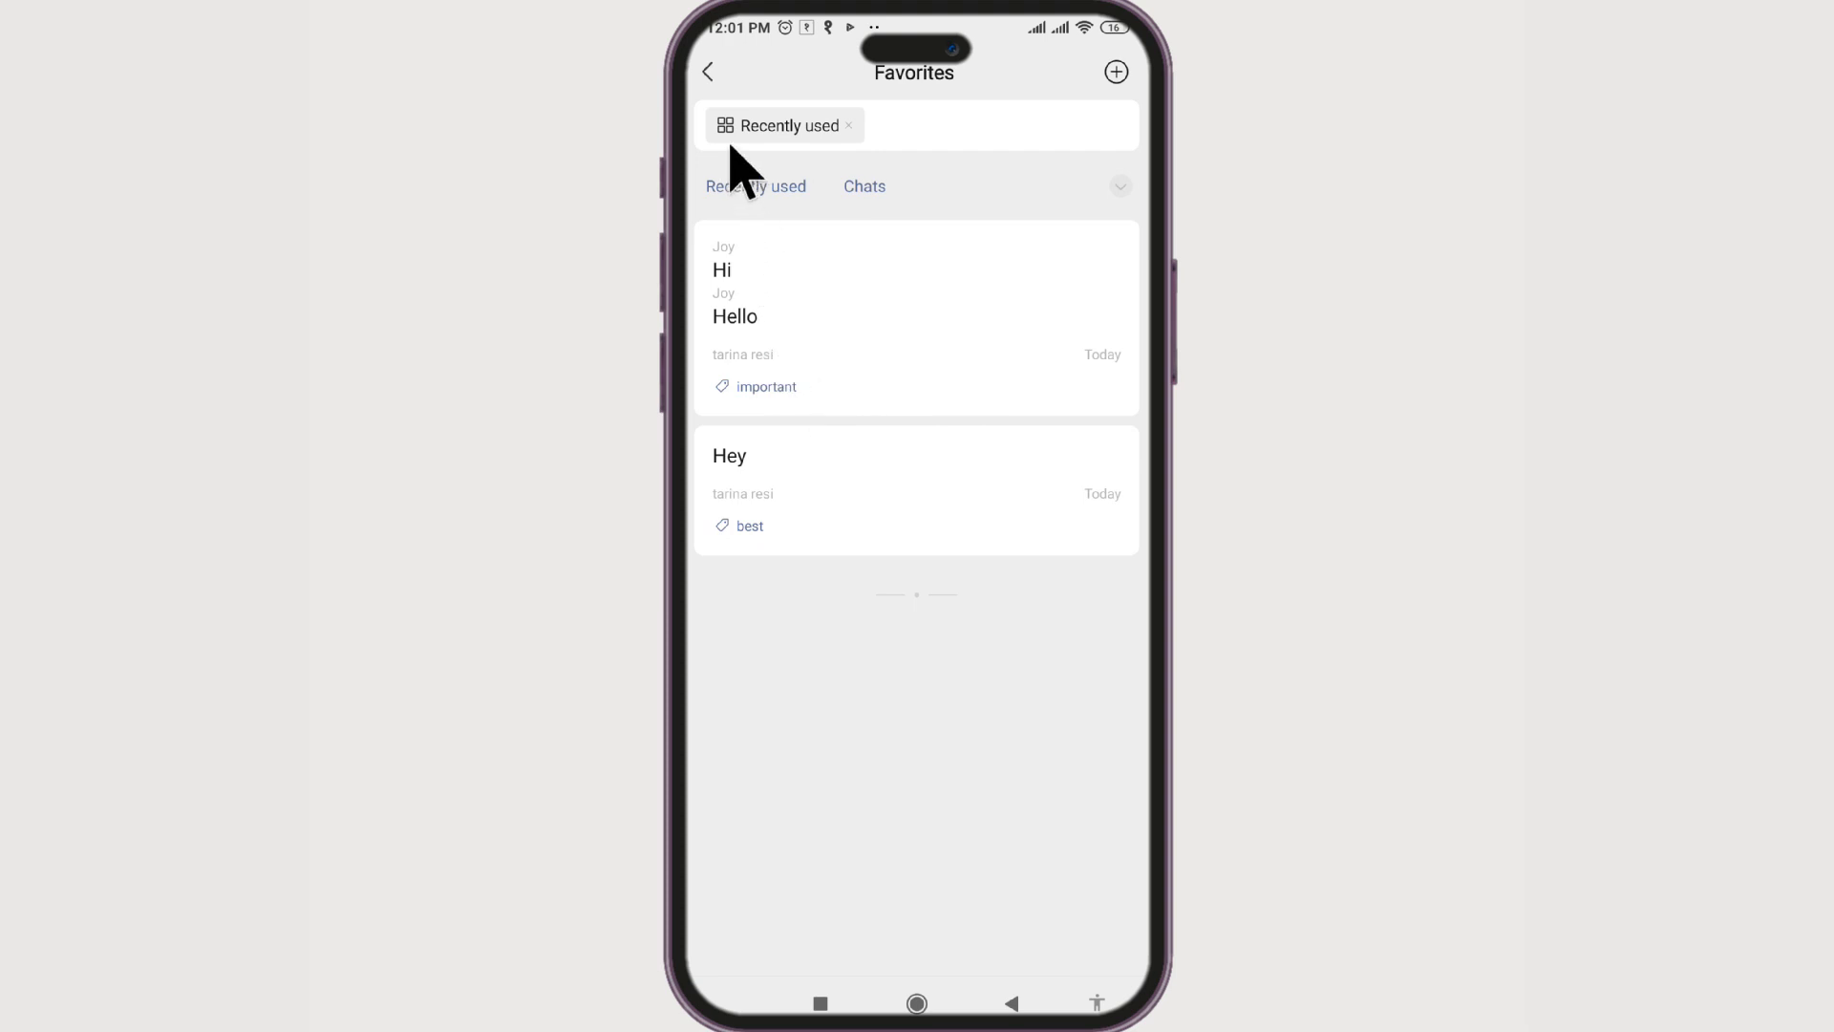
click(709, 71)
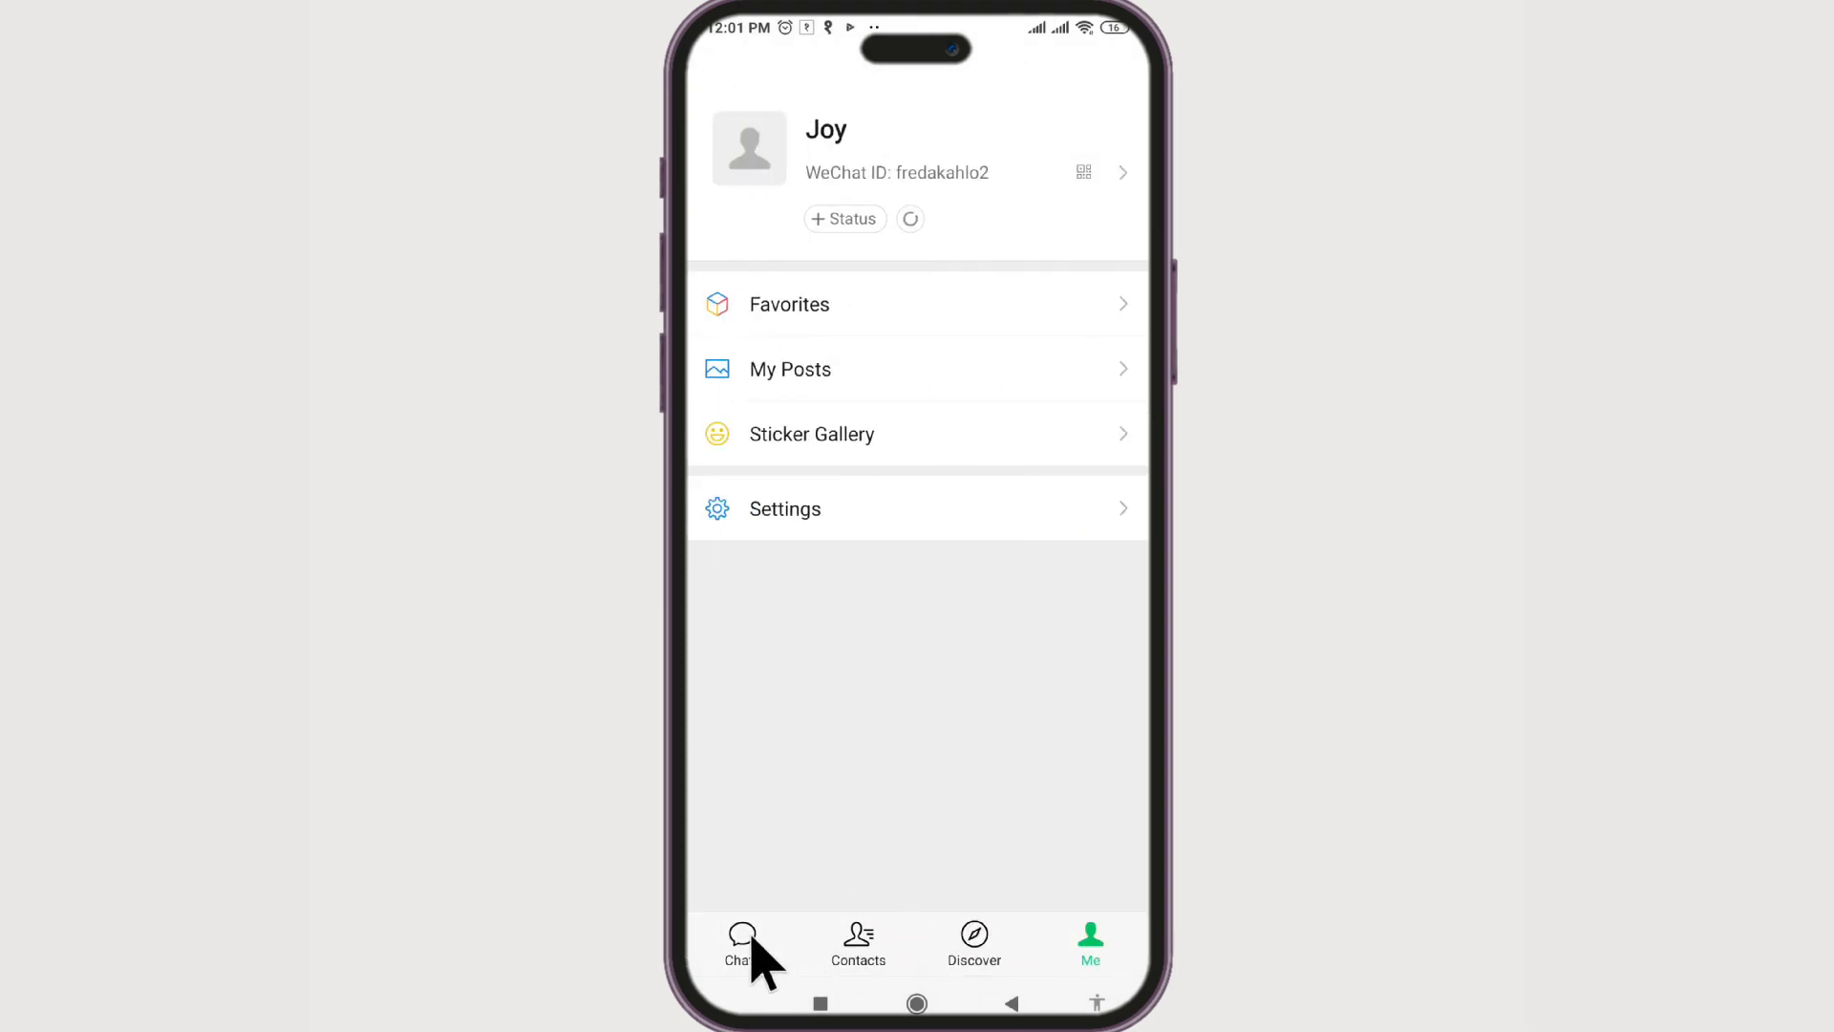
click(737, 943)
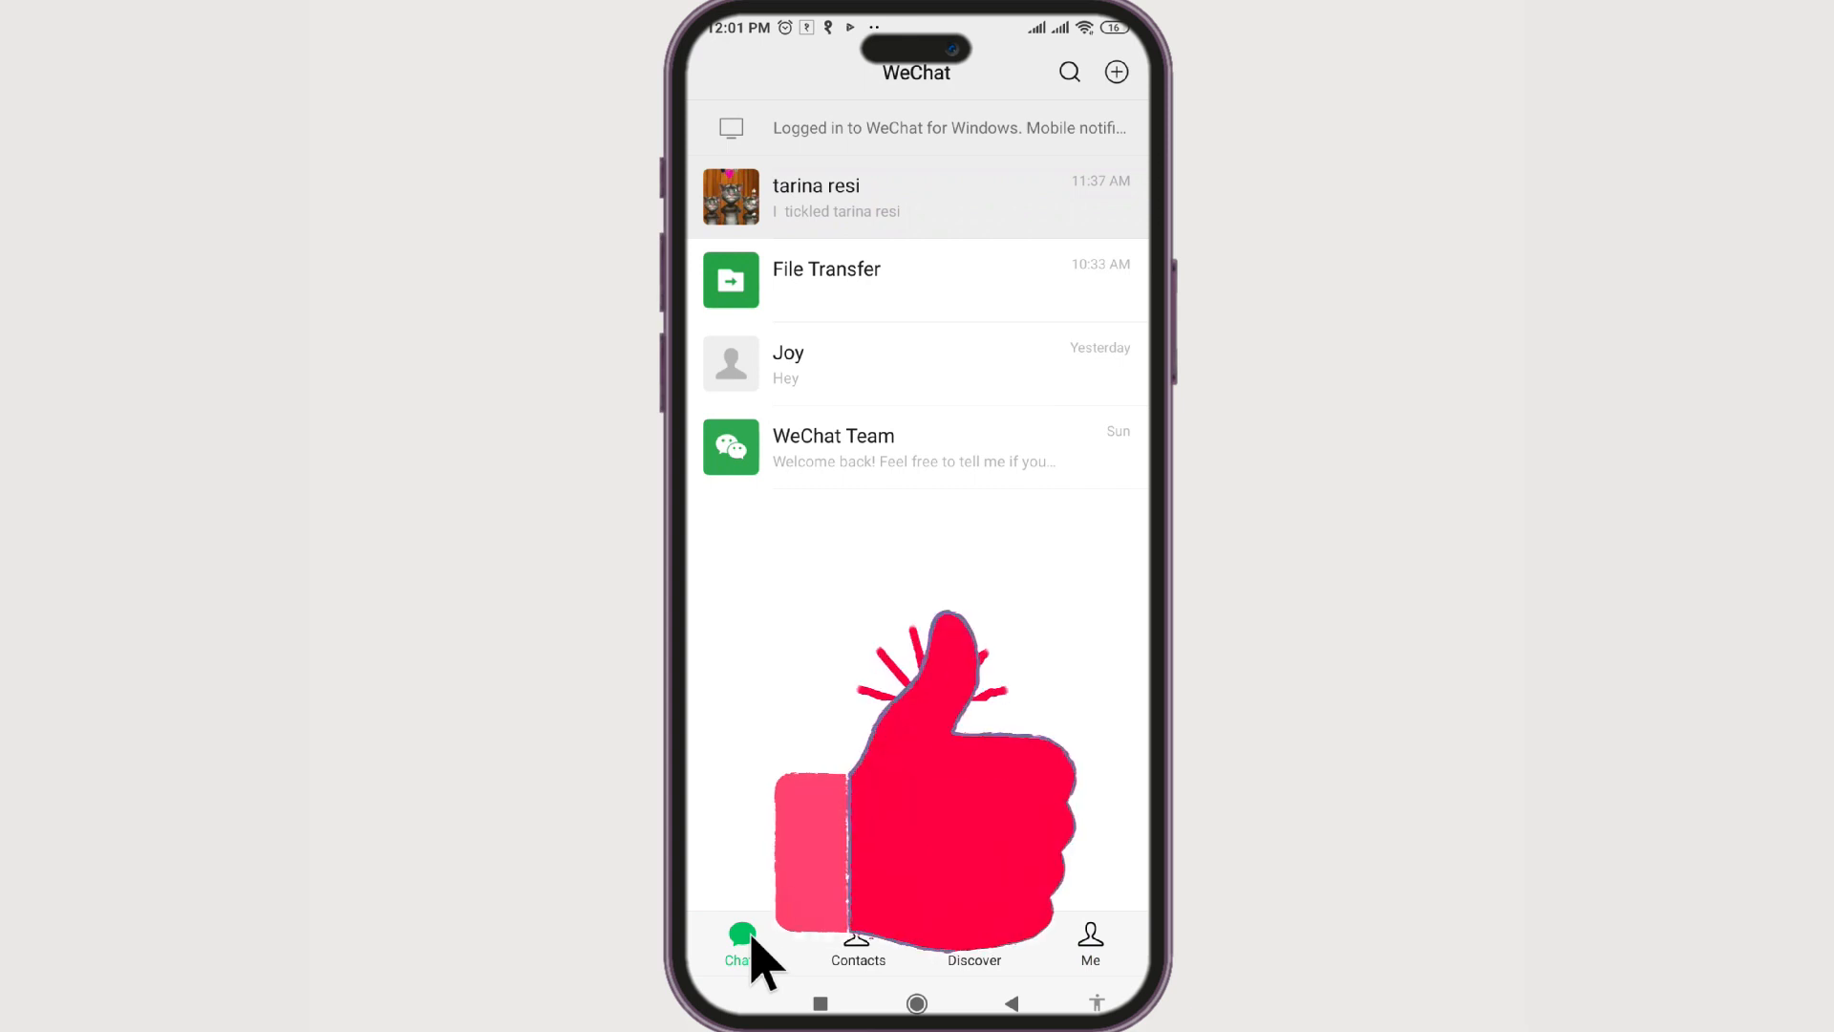